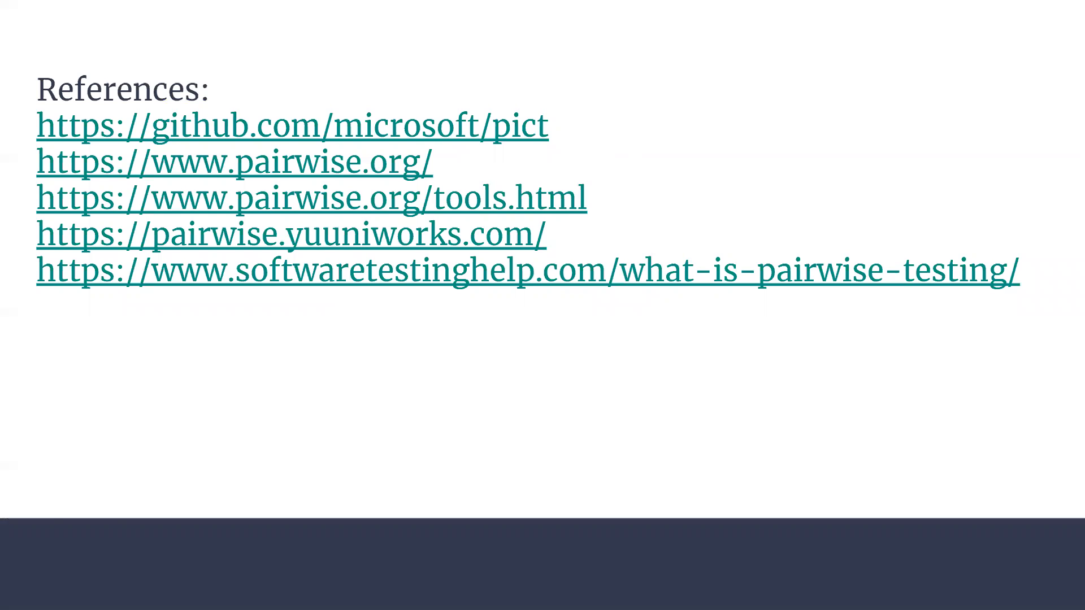
- Exit the full-screen slideshow back to the Slides editing view
key(Escape)
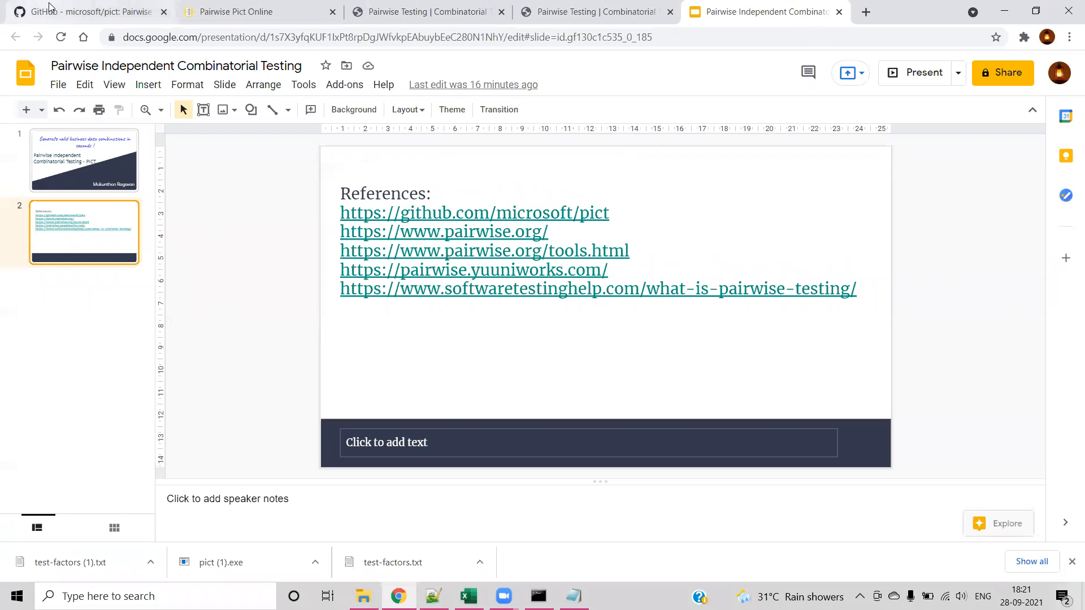
- Show the microsoft/pict README's example partition-and-volume parameter model
click(90, 11)
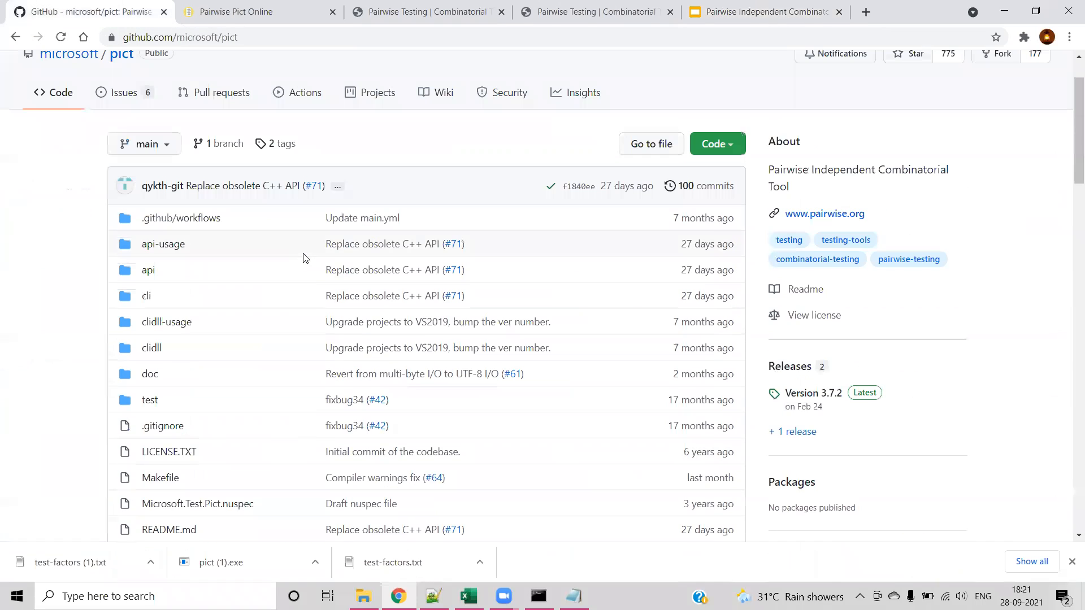
scroll(down, 3)
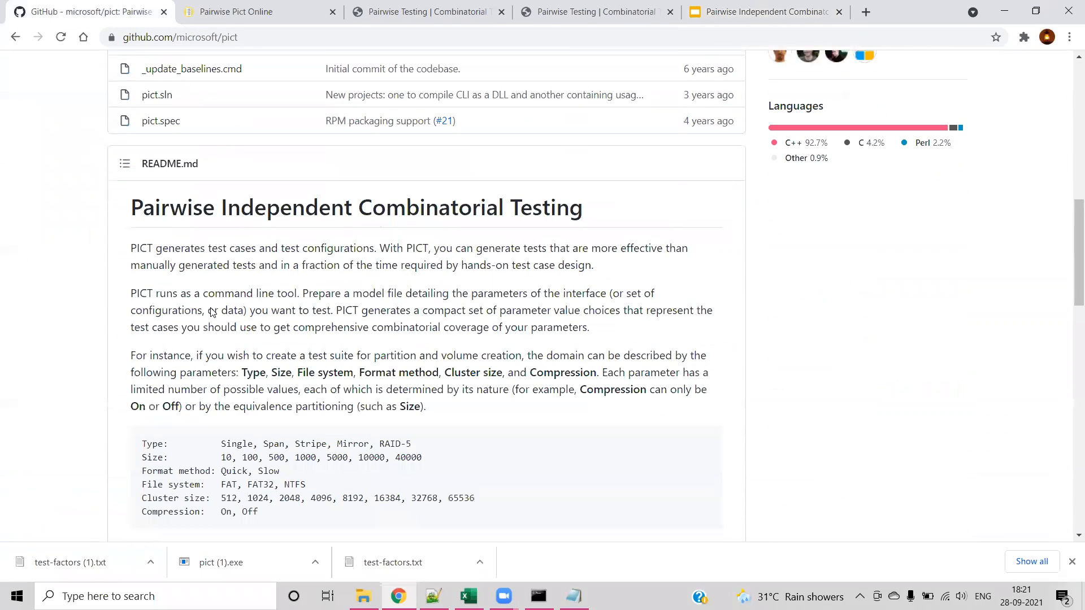
mouse_move(290, 286)
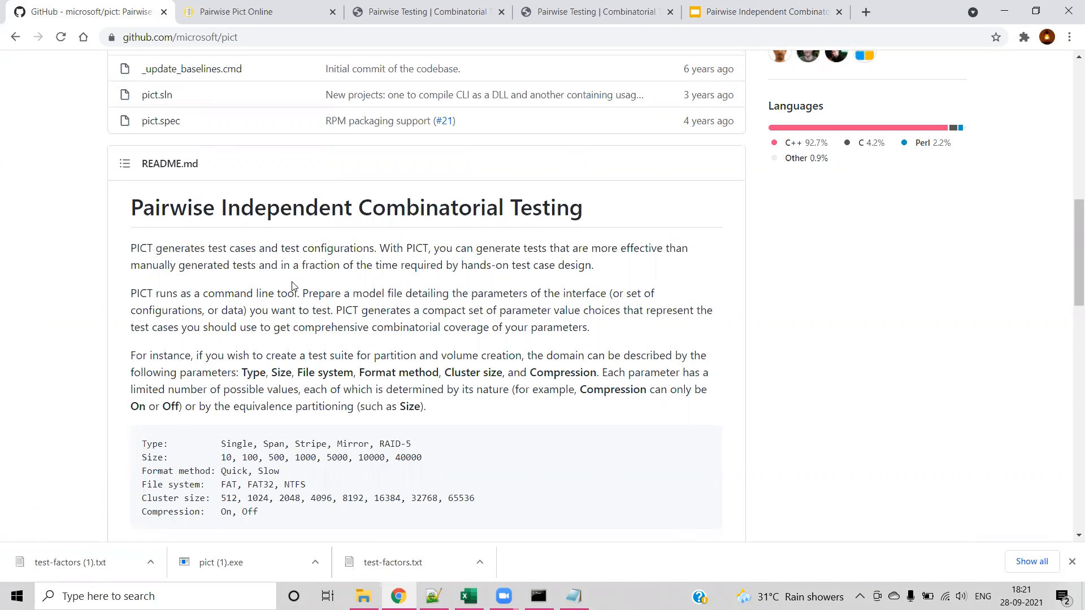
scroll(down, 3)
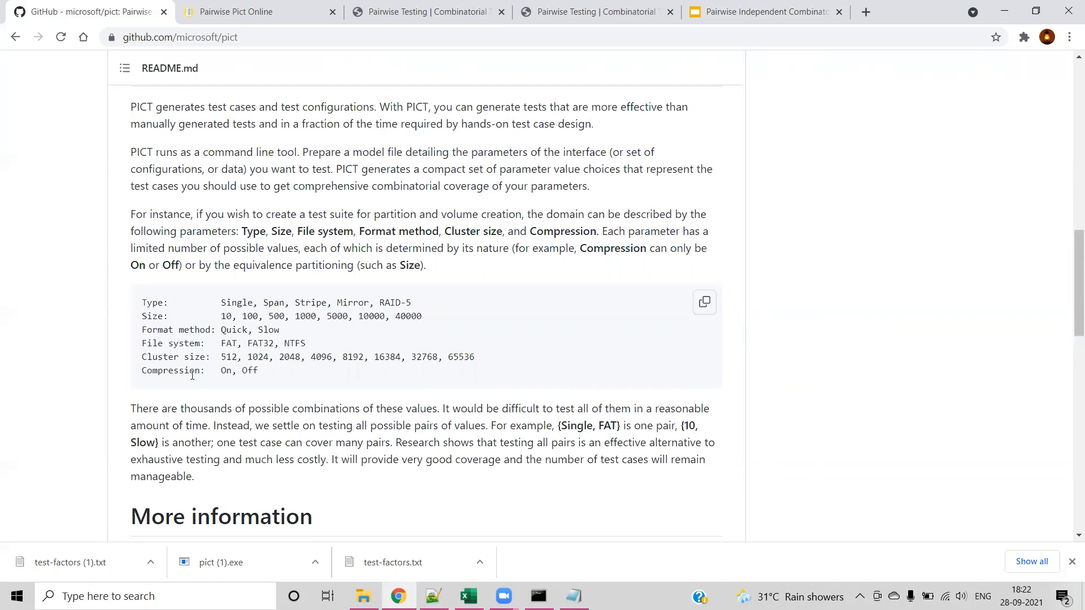
scroll(up, 3)
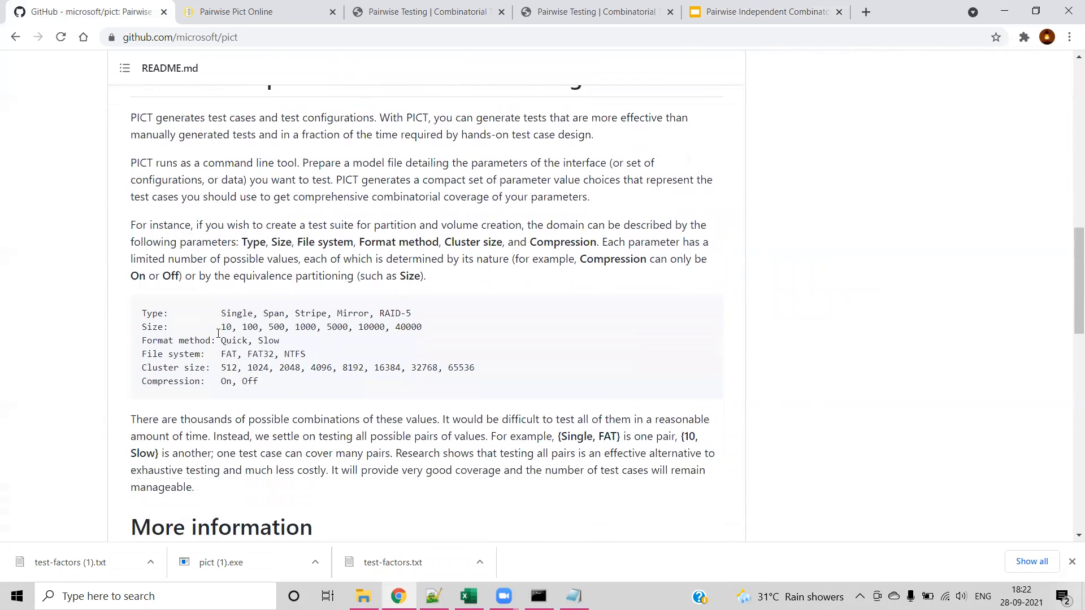
scroll(up, 3)
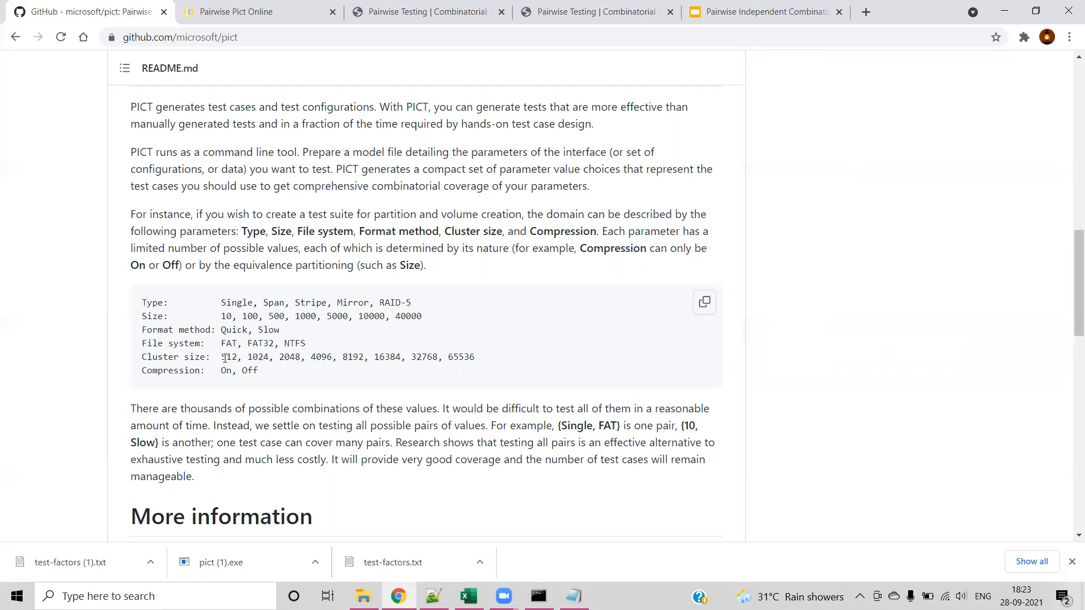
mouse_move(263, 376)
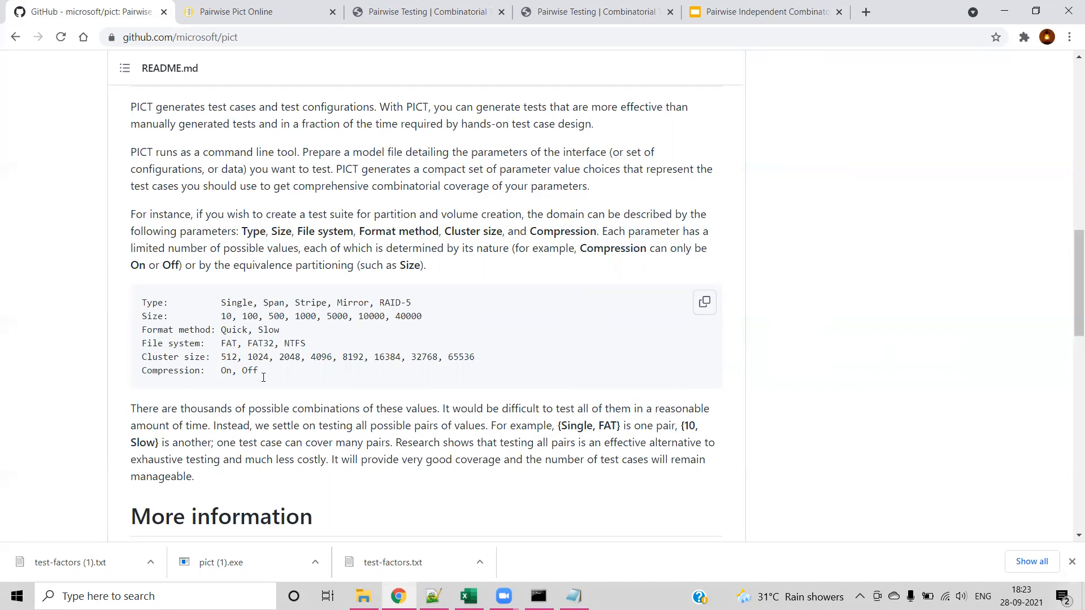
mouse_move(591, 418)
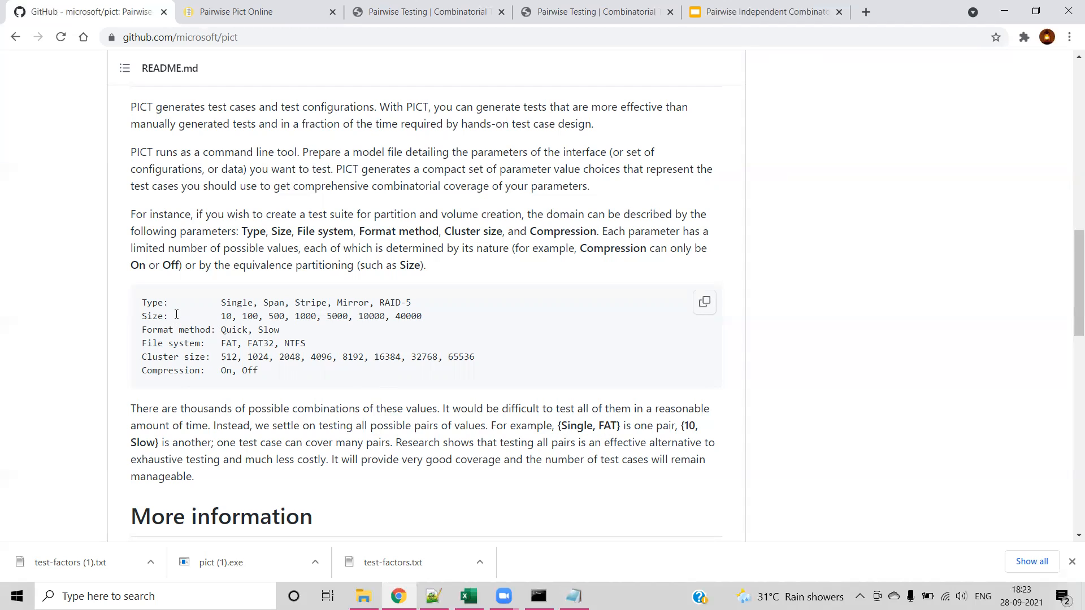
mouse_move(201, 361)
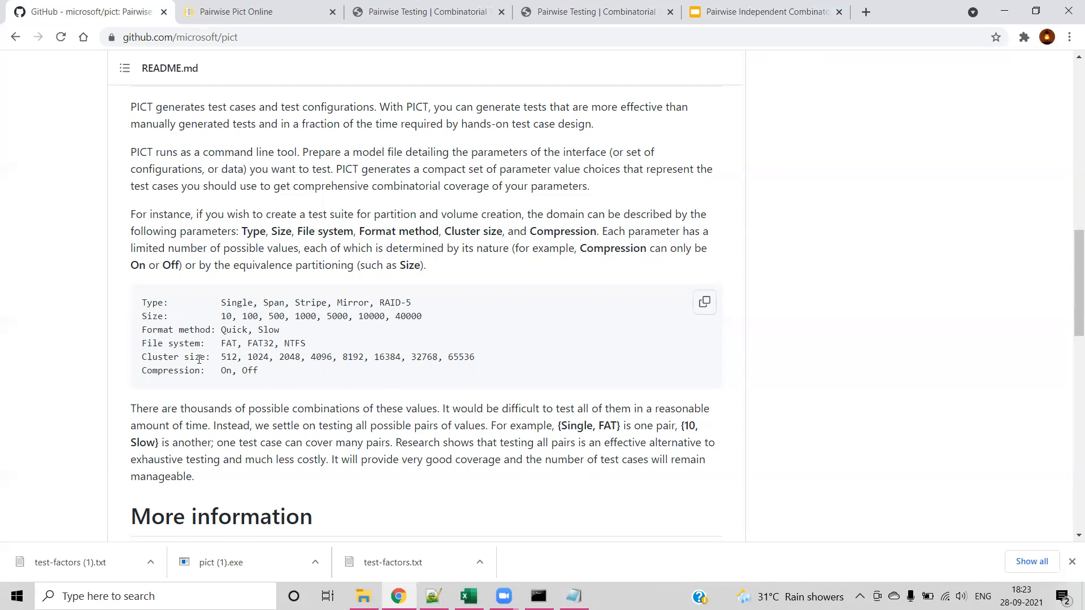
scroll(up, 3)
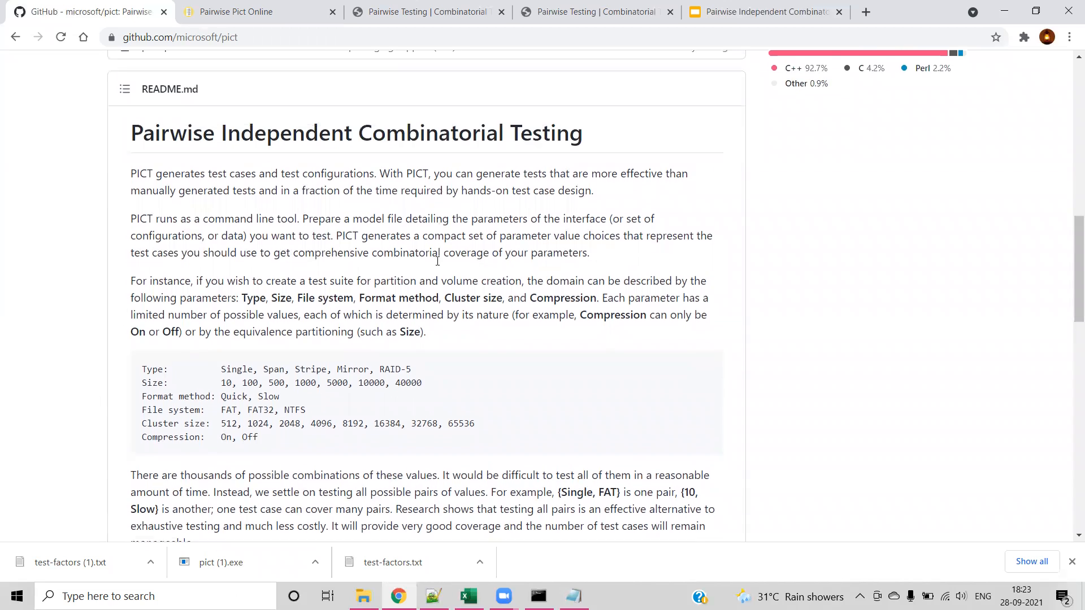
scroll(down, 3)
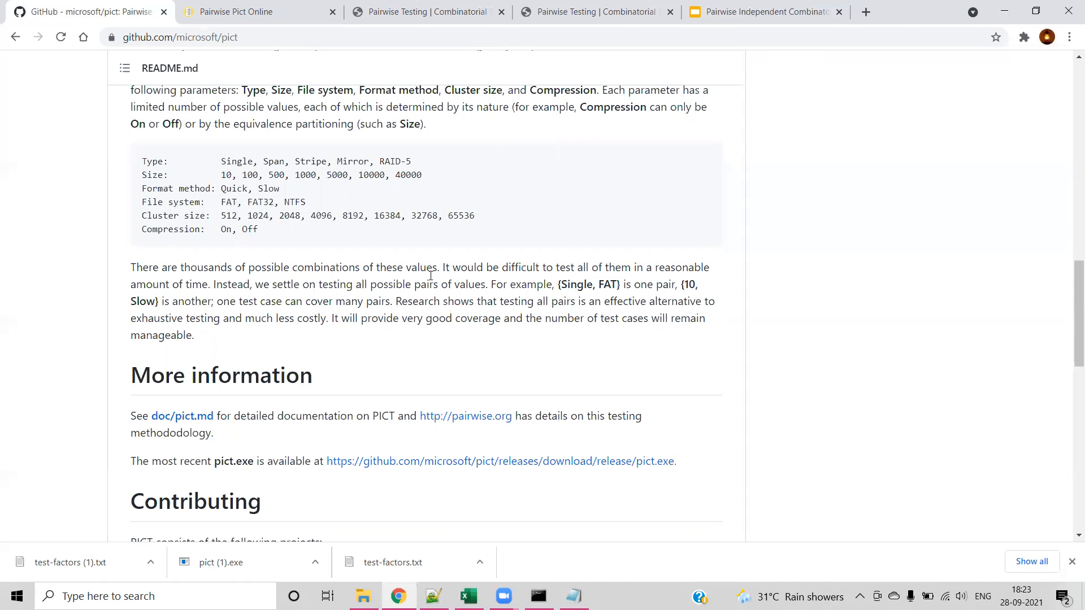
scroll(up, 3)
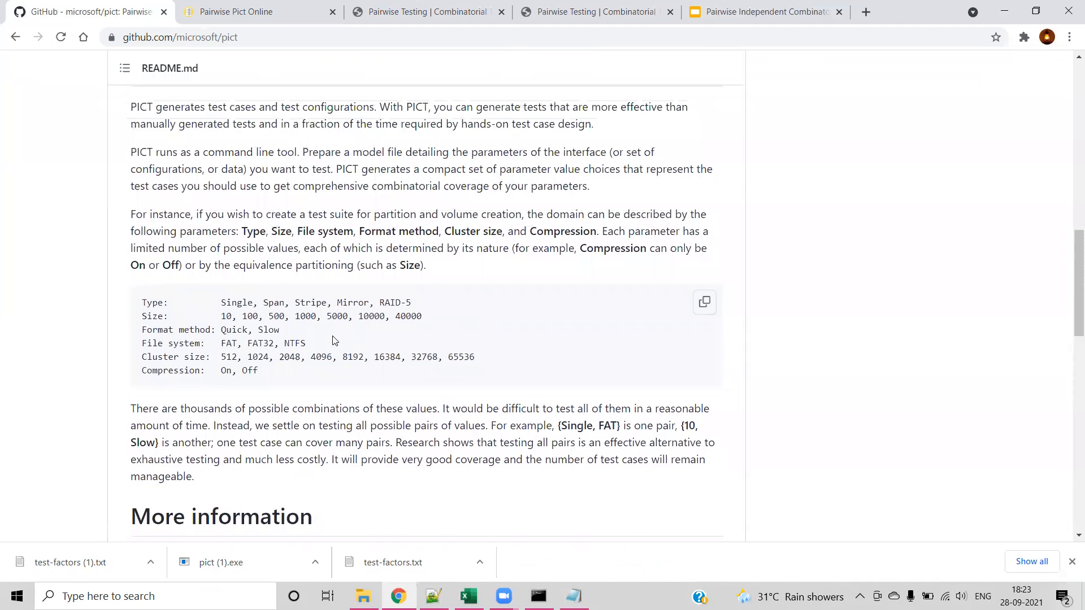
scroll(down, 3)
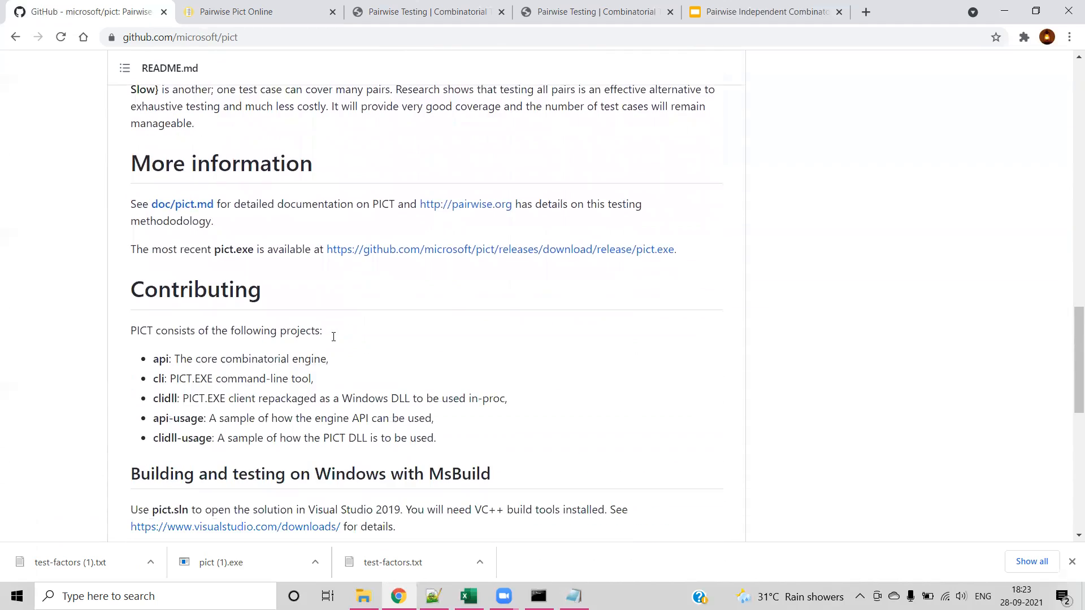
scroll(down, 3)
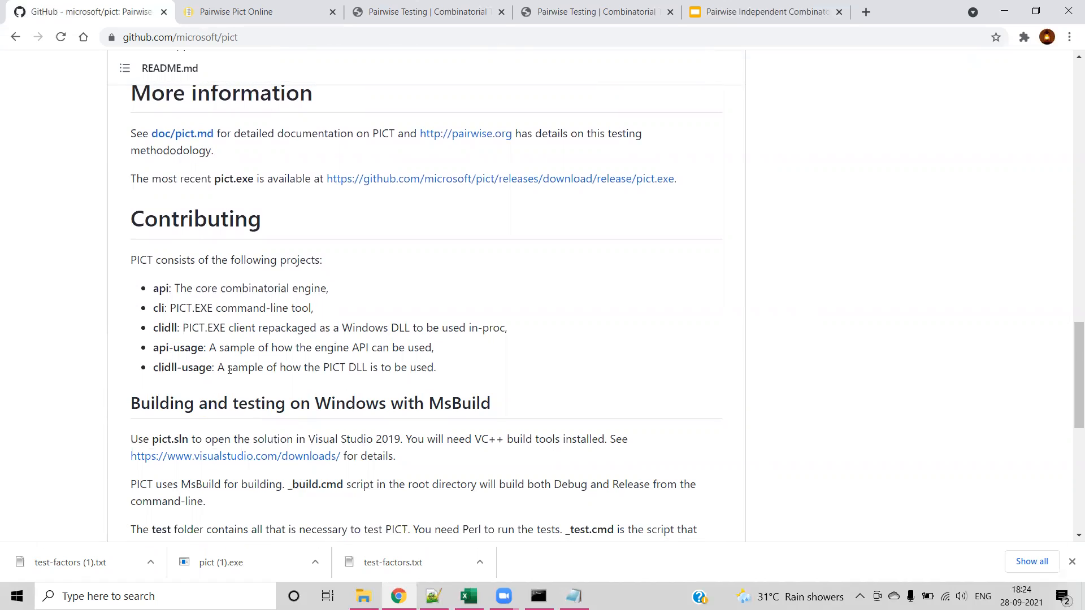
scroll(down, 3)
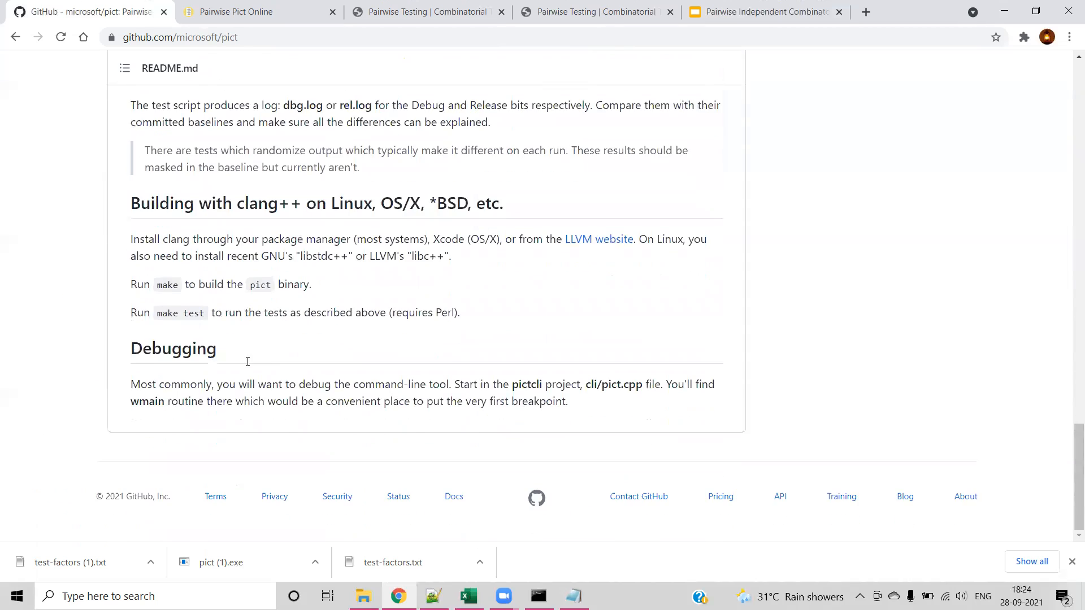
scroll(up, 3)
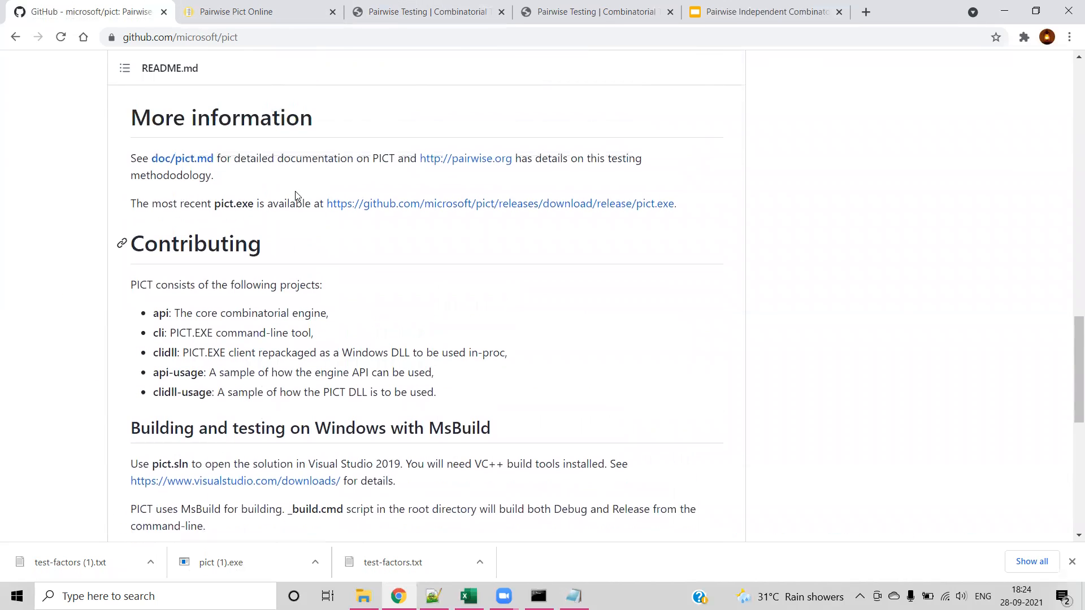
mouse_move(464, 158)
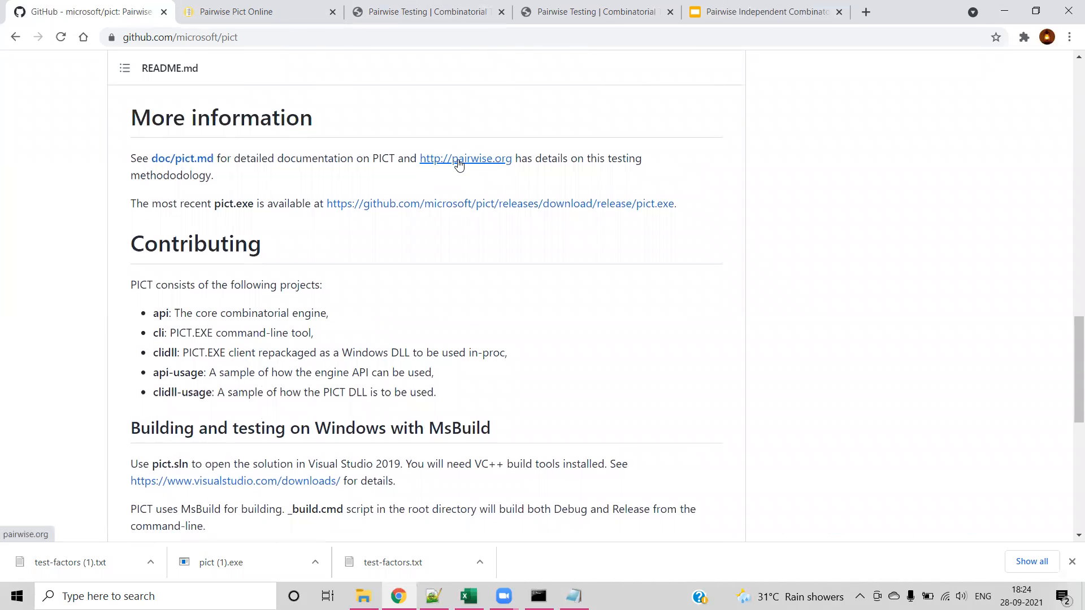
mouse_move(584, 42)
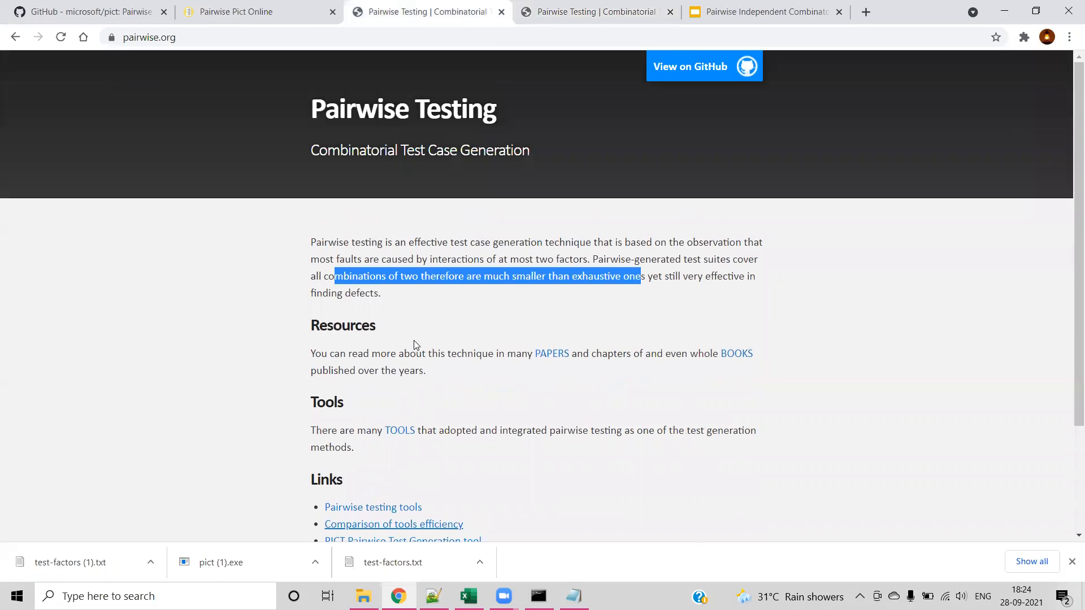
mouse_move(213, 150)
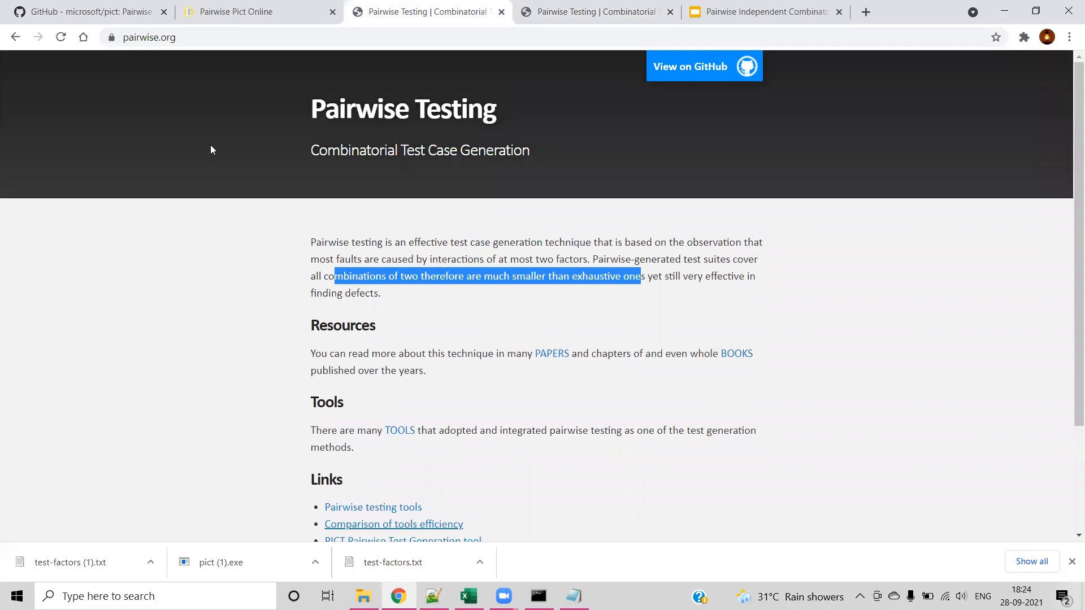
- Visit the PICT repository from the pairwise.org PICT link, then go back to the home page
scroll(down, 3)
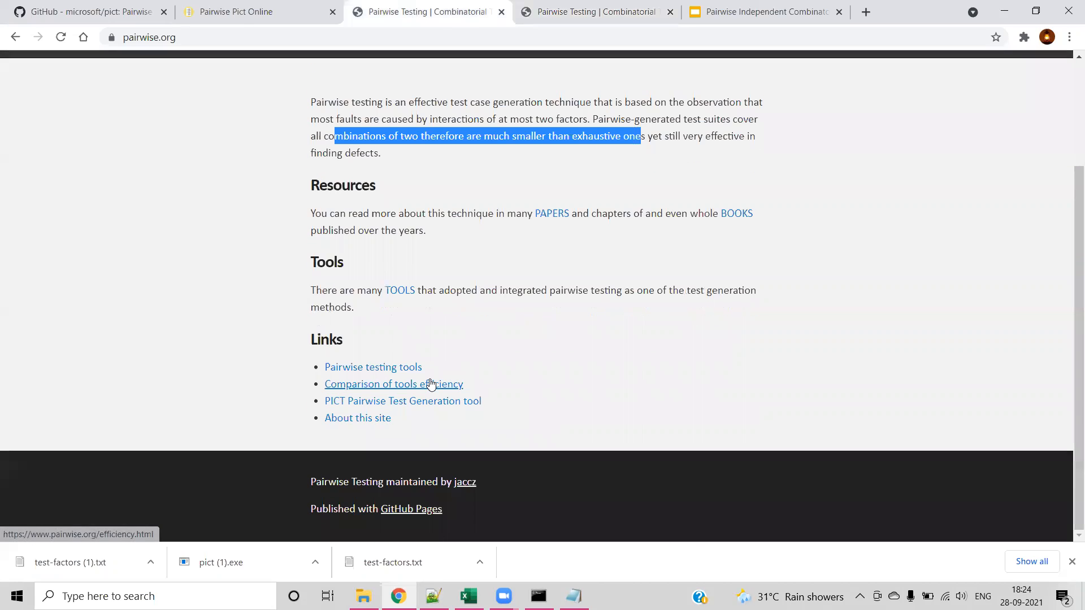
mouse_move(403, 400)
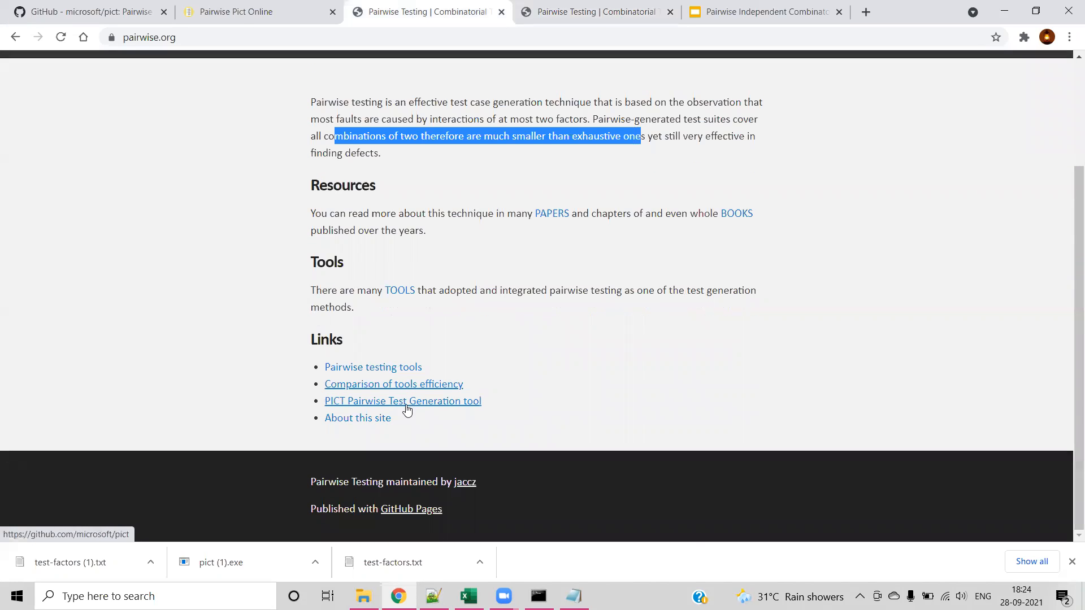
click(402, 401)
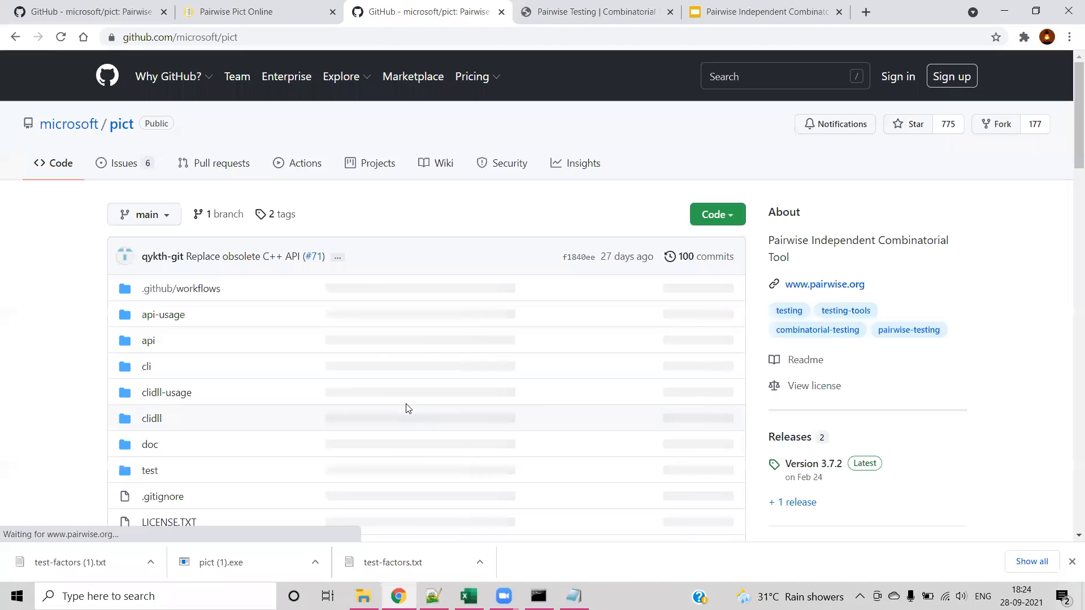
scroll(down, 3)
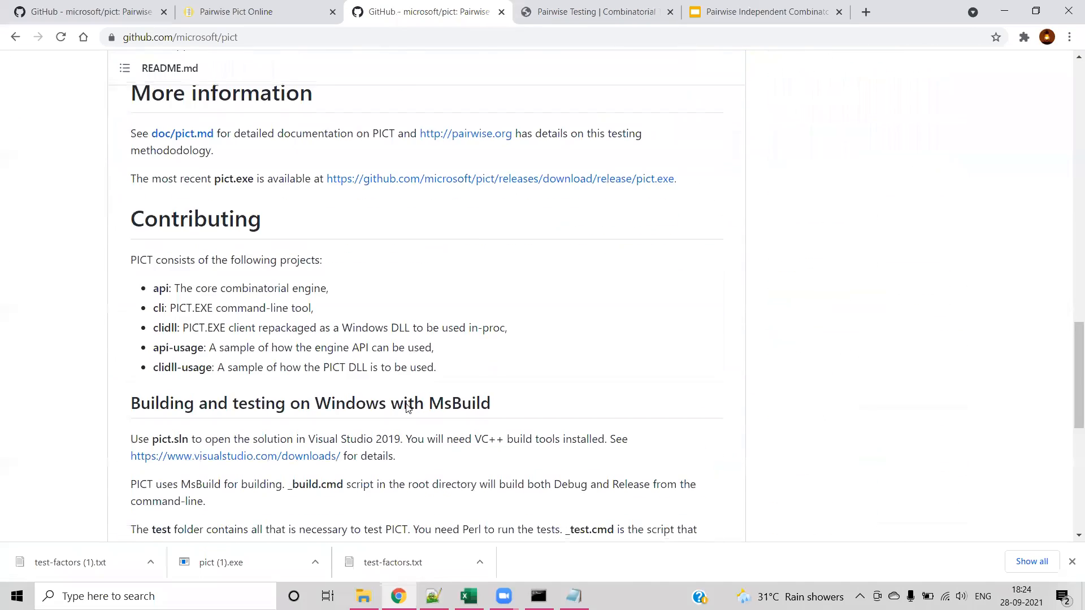
scroll(up, 3)
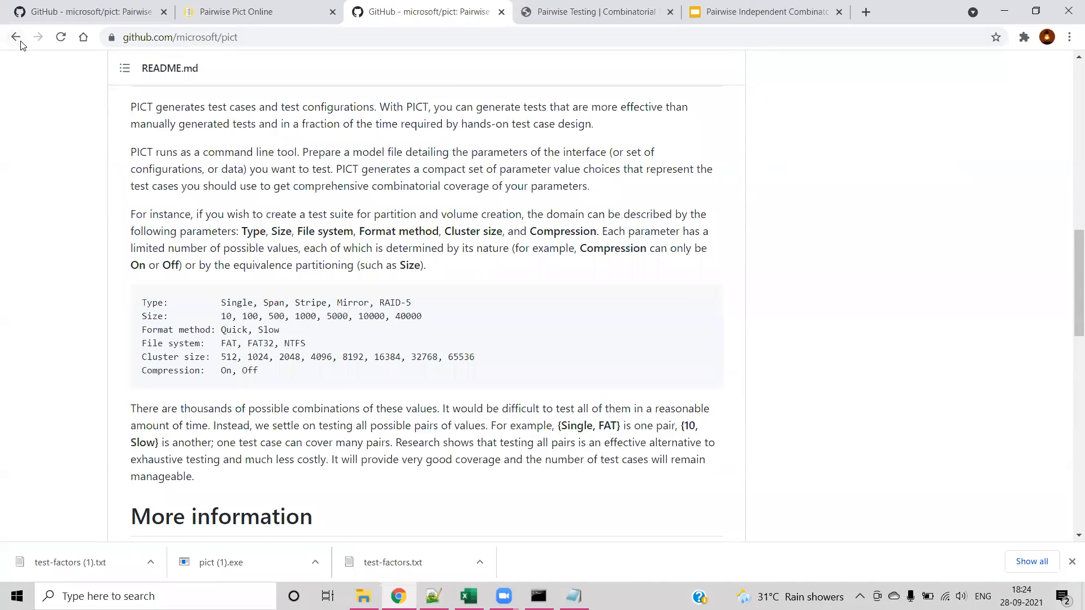
click(429, 12)
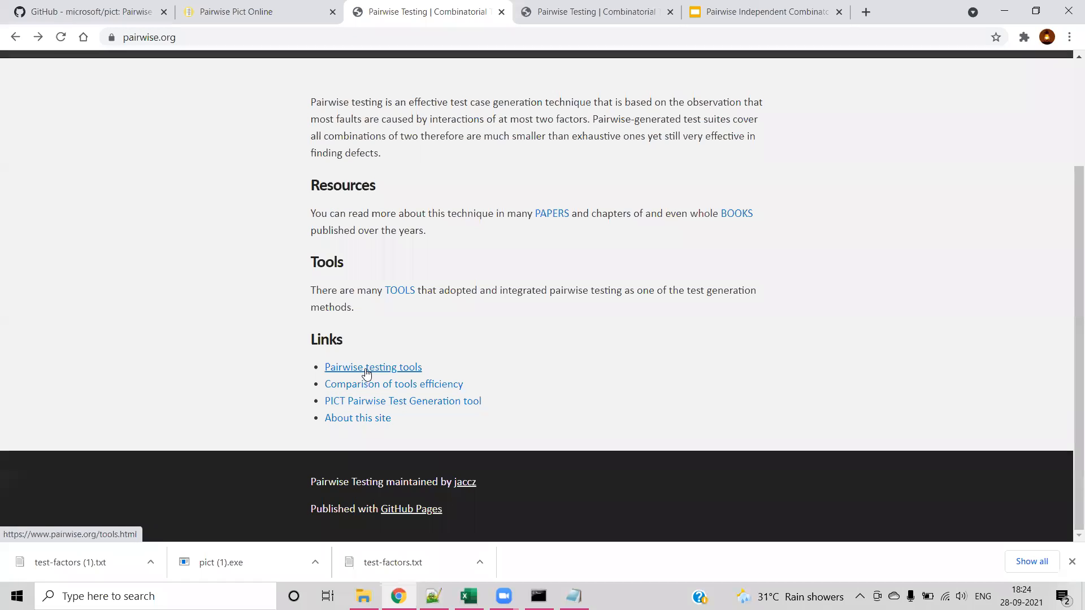
- Show the Available Tools table scrolled to the Microsoft Corp. PICT row
click(372, 366)
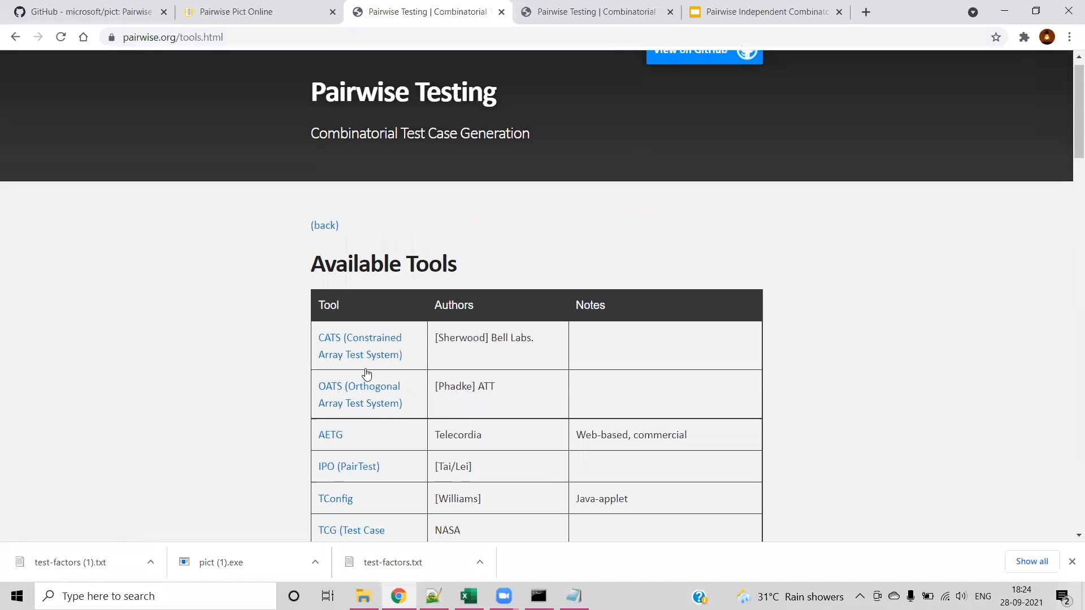
scroll(down, 3)
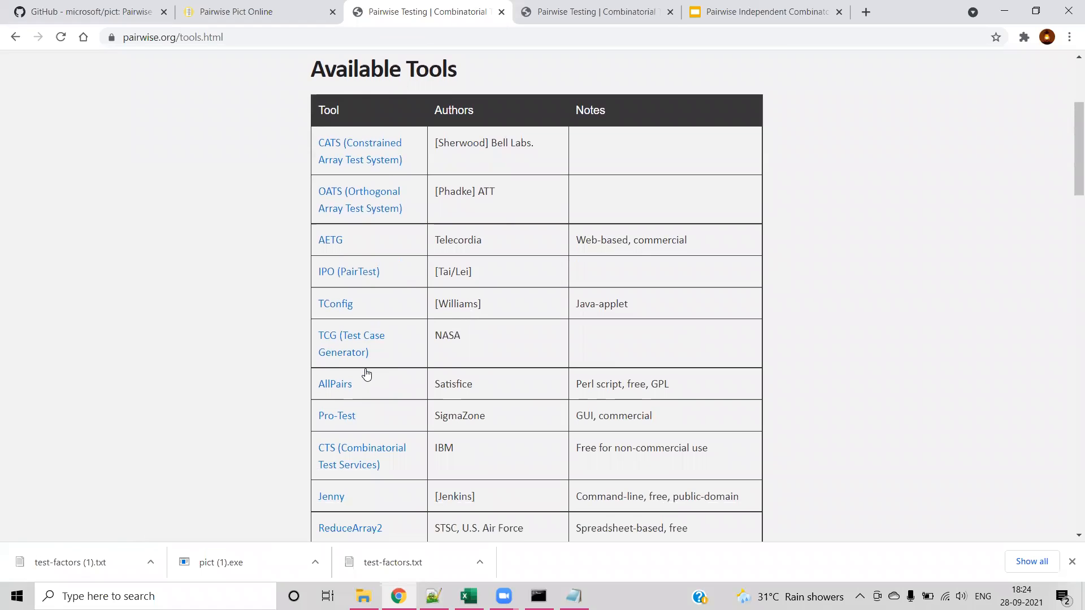
scroll(down, 3)
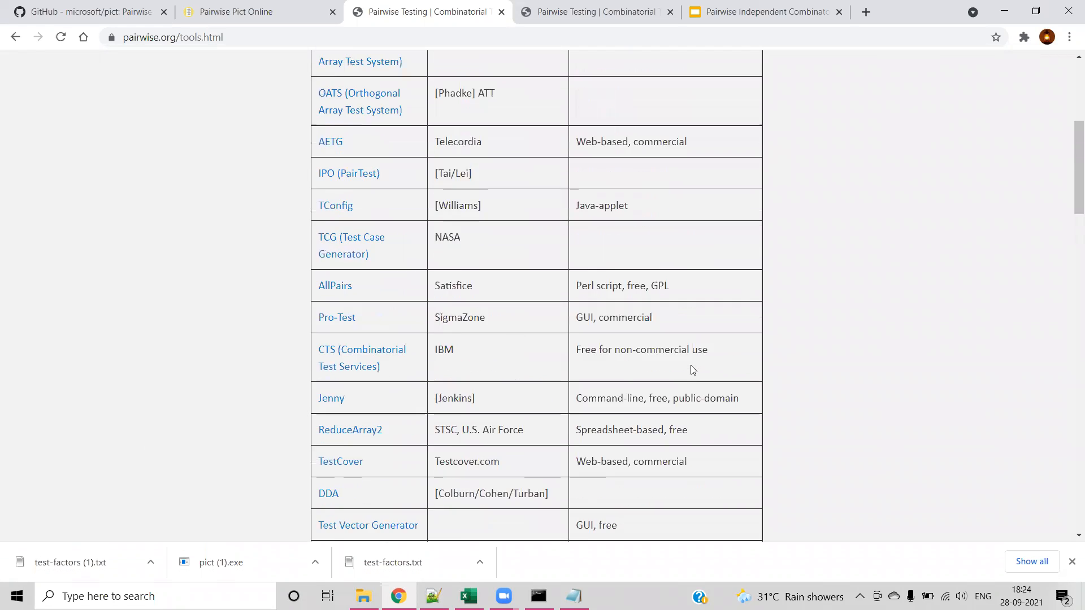
scroll(up, 3)
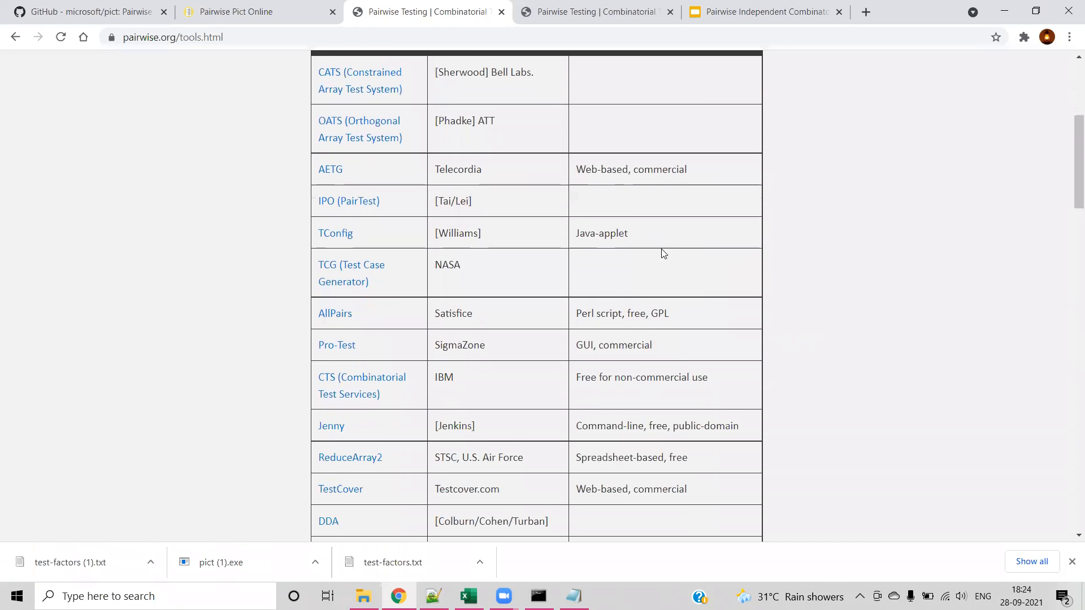
scroll(down, 3)
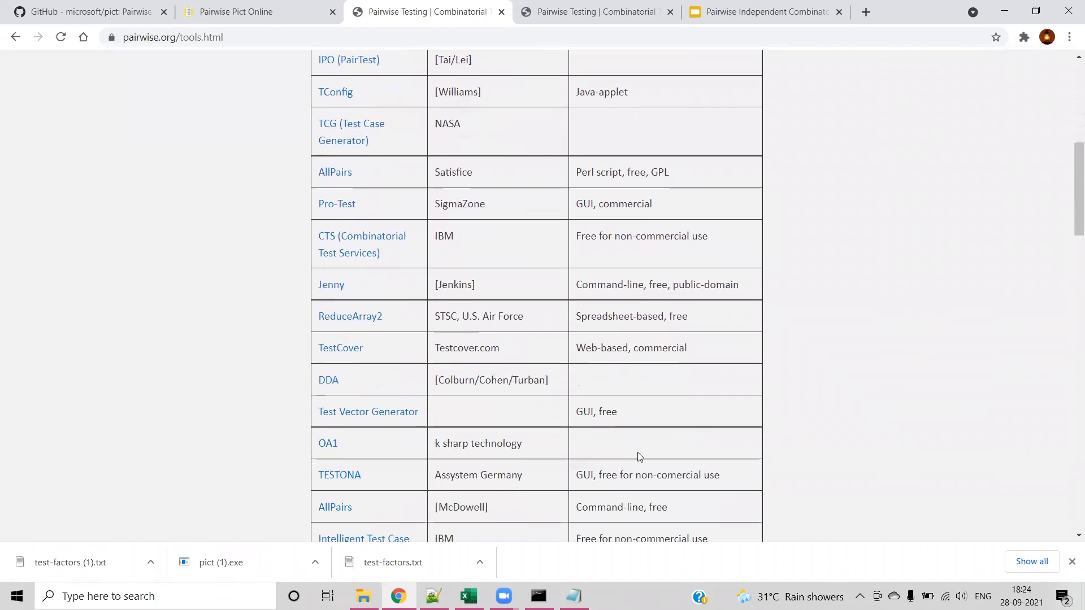
scroll(down, 3)
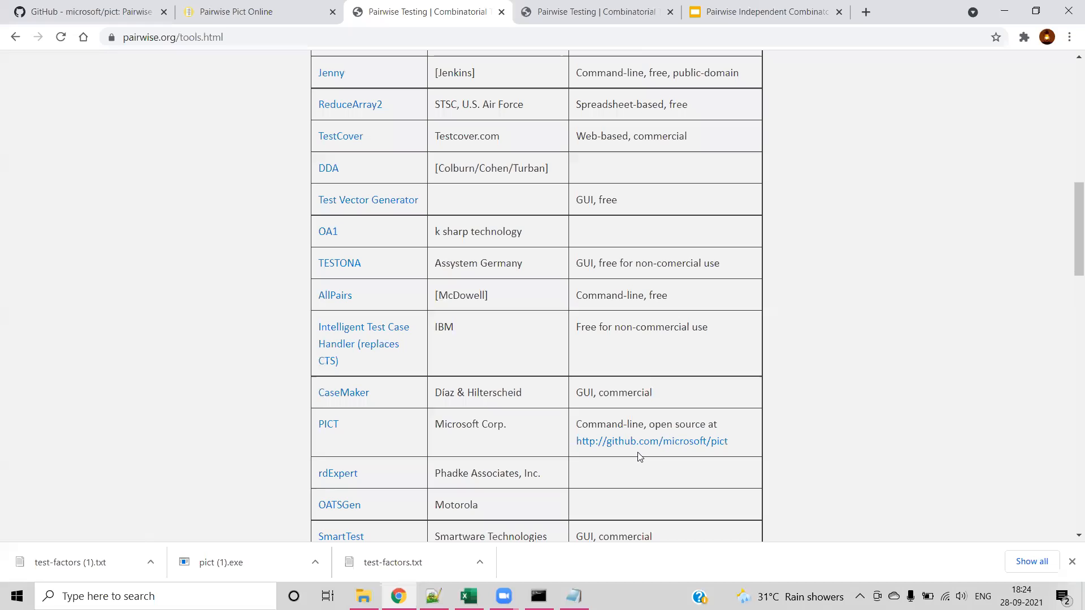
scroll(down, 3)
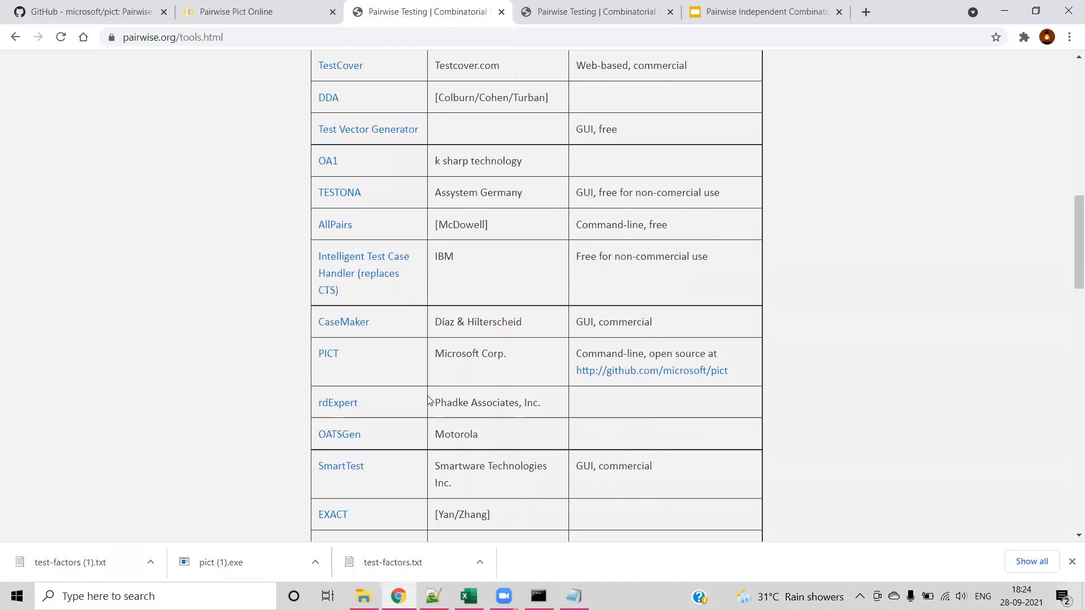
mouse_move(450, 369)
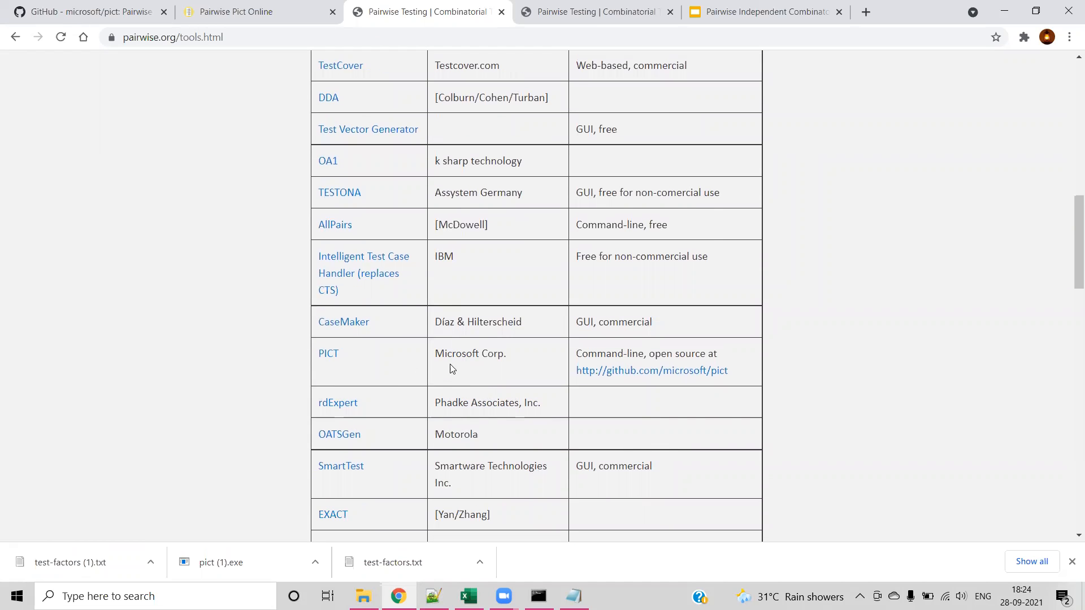
mouse_move(623, 370)
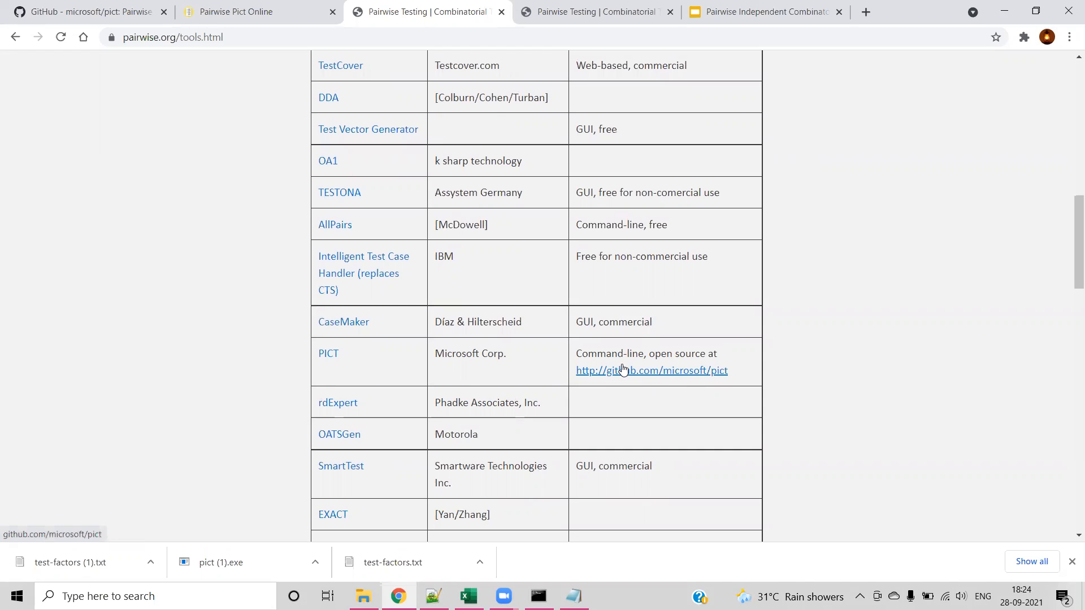
mouse_move(710, 358)
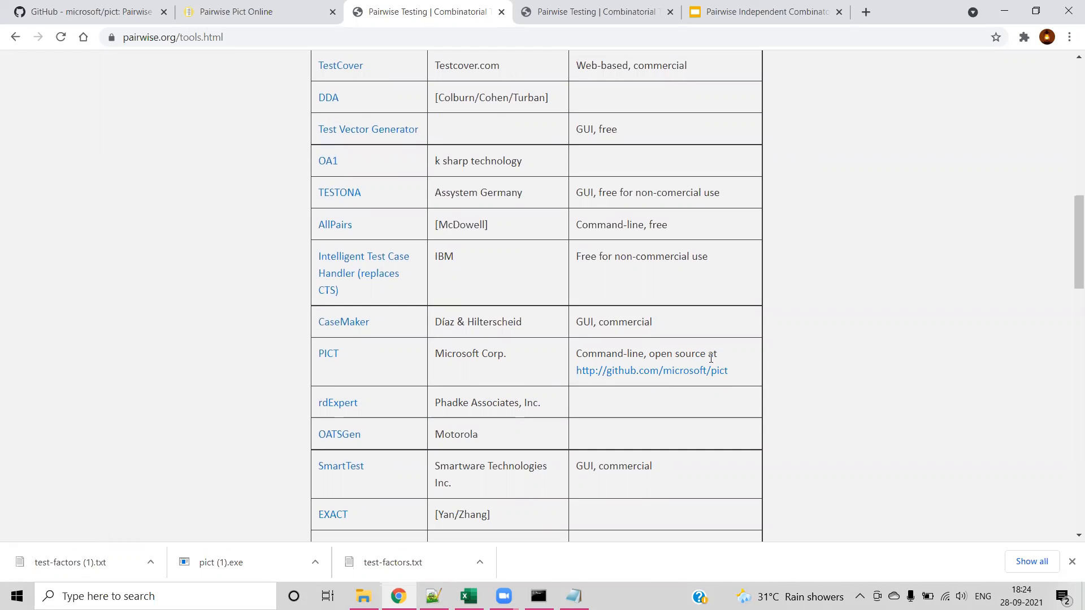
- Highlight the $Result values Type01, Type02, Type03 in the Pict Online model box
click(238, 12)
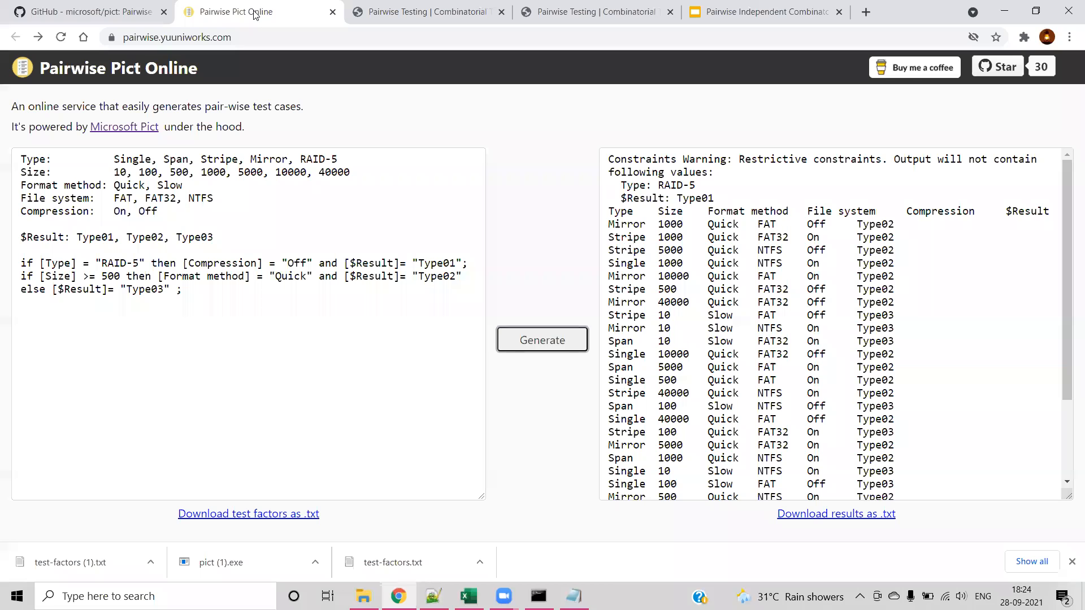
mouse_move(140, 61)
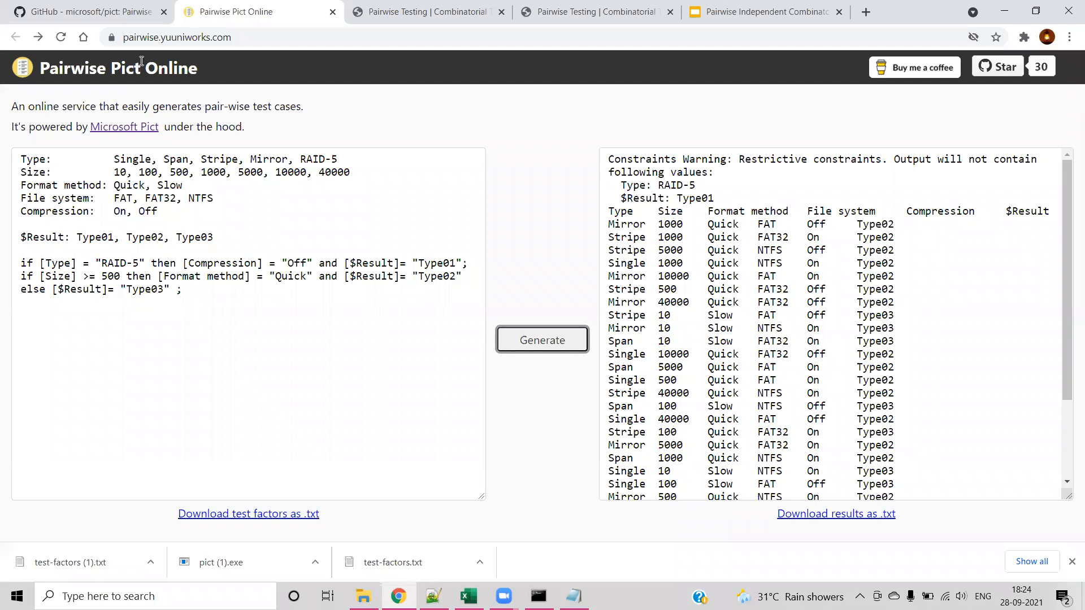
mouse_move(233, 359)
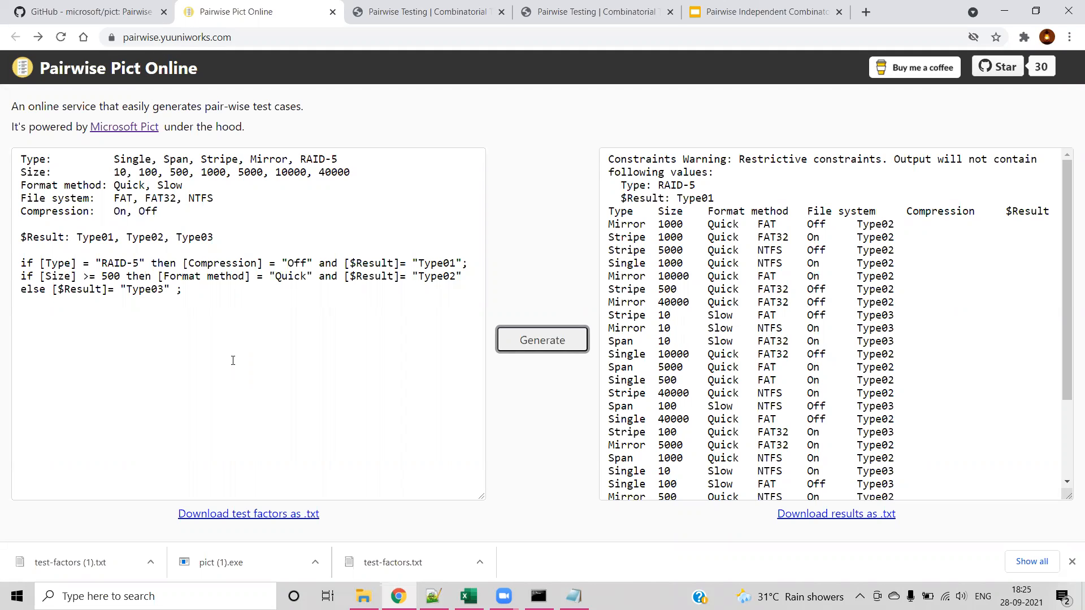
mouse_move(198, 222)
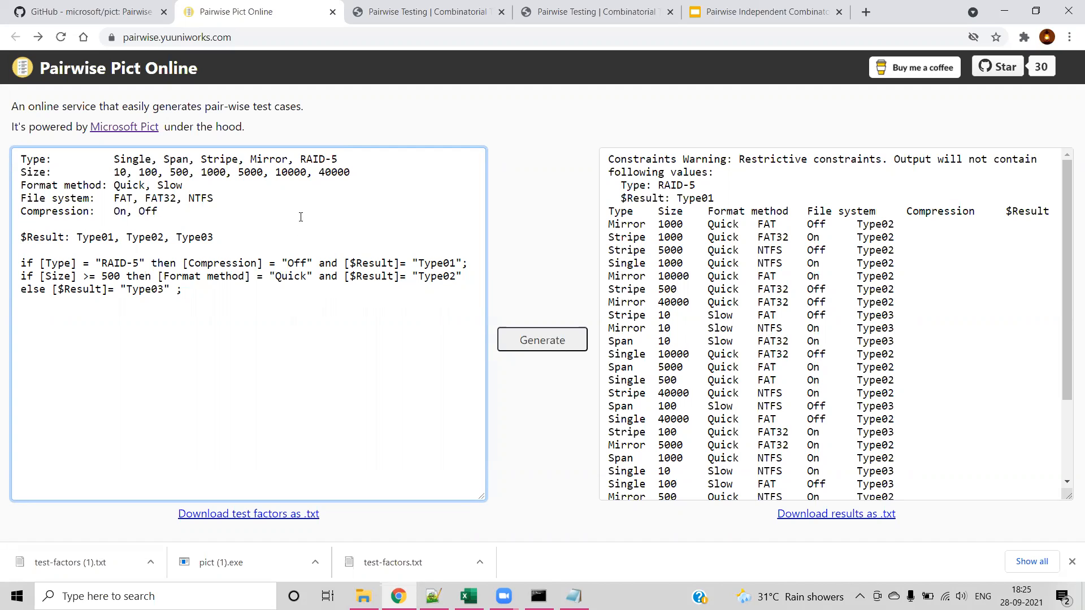
mouse_move(436, 276)
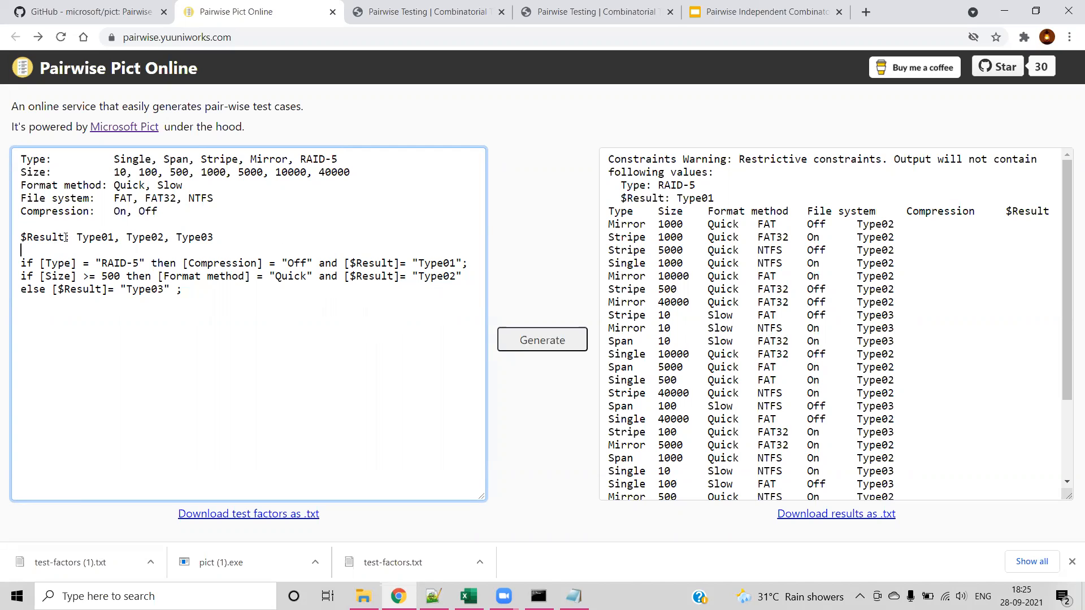
double_click(44, 237)
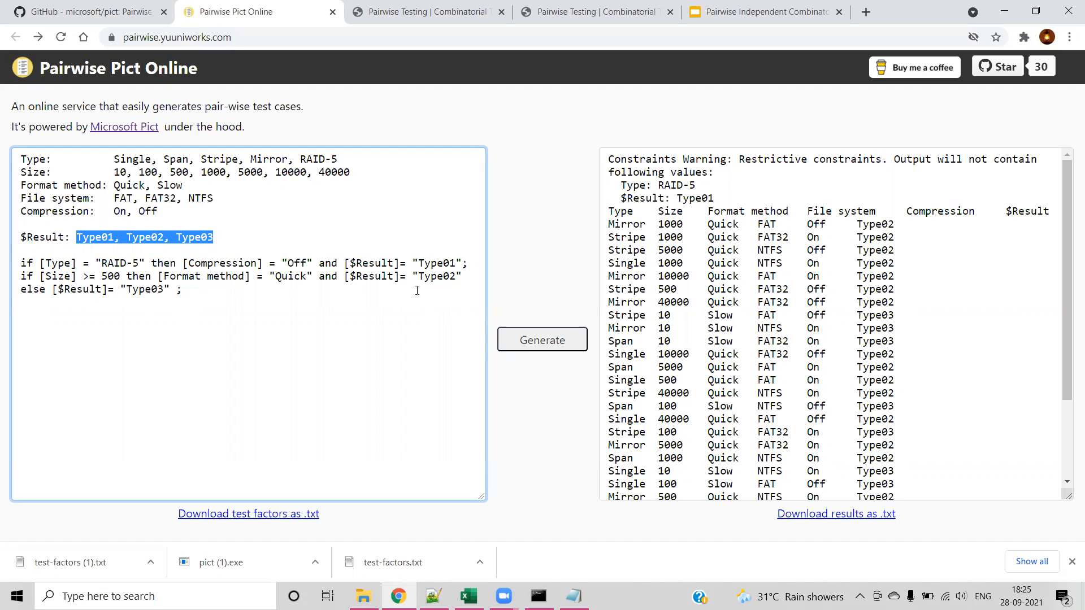
mouse_move(360, 270)
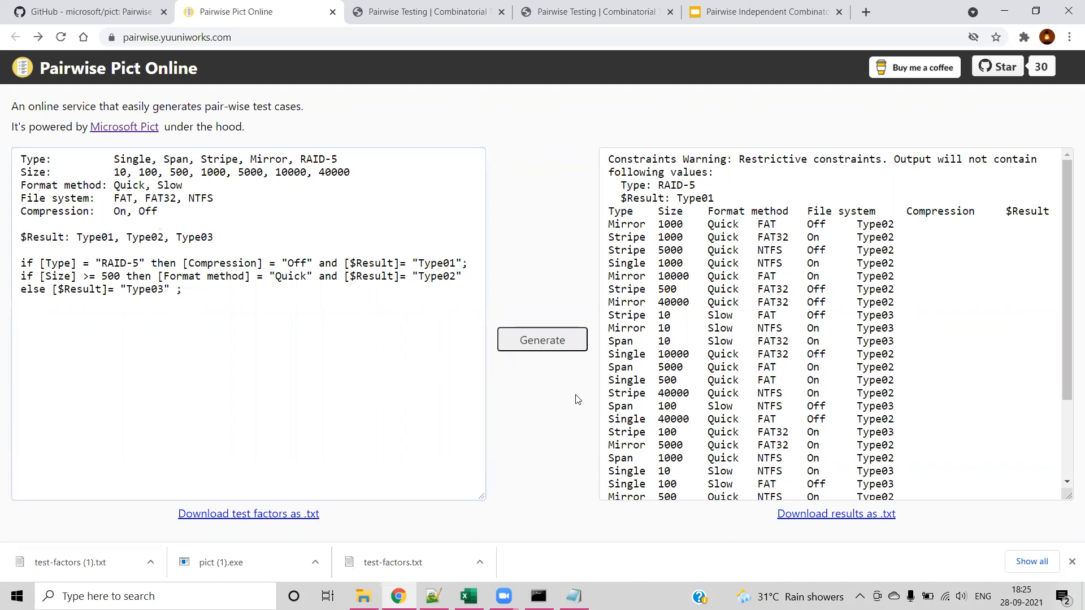
- Delete the $Result line and if/then constraints, regenerating test cases that include RAID-5 rows
scroll(down, 3)
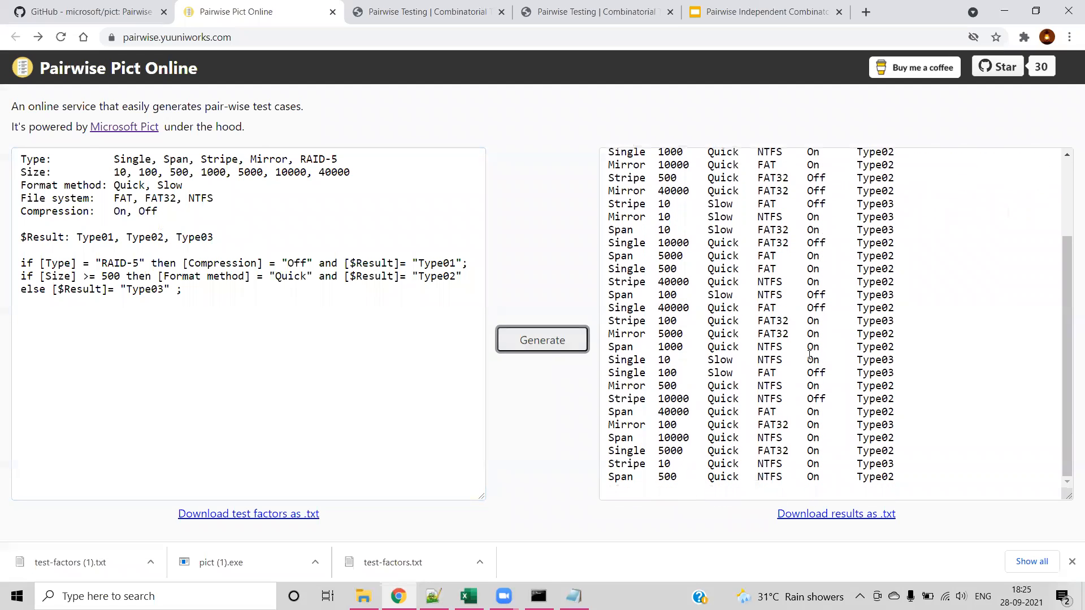
click(541, 340)
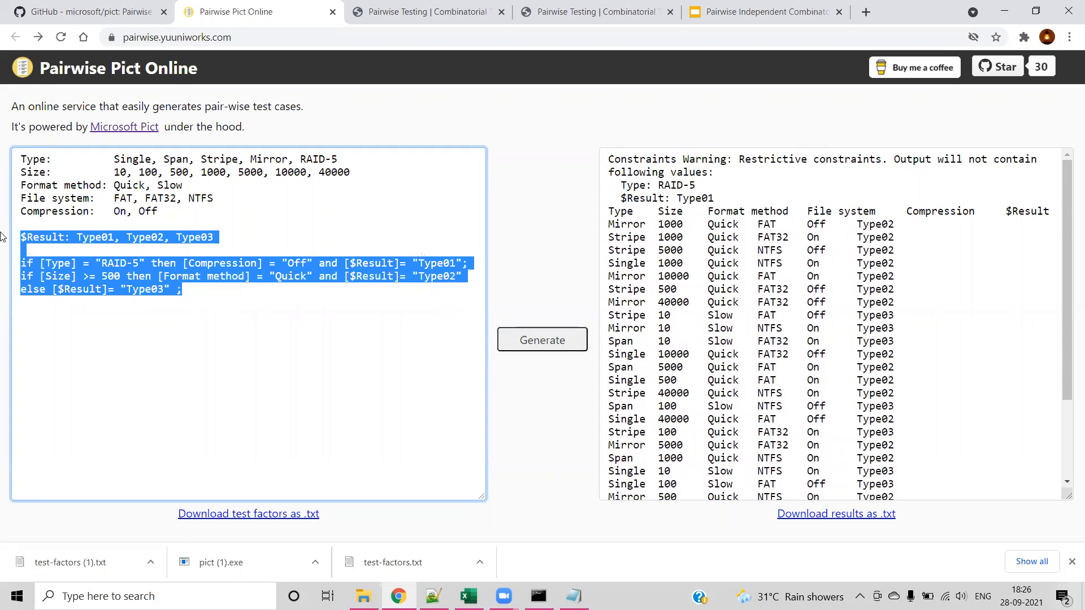
click(542, 340)
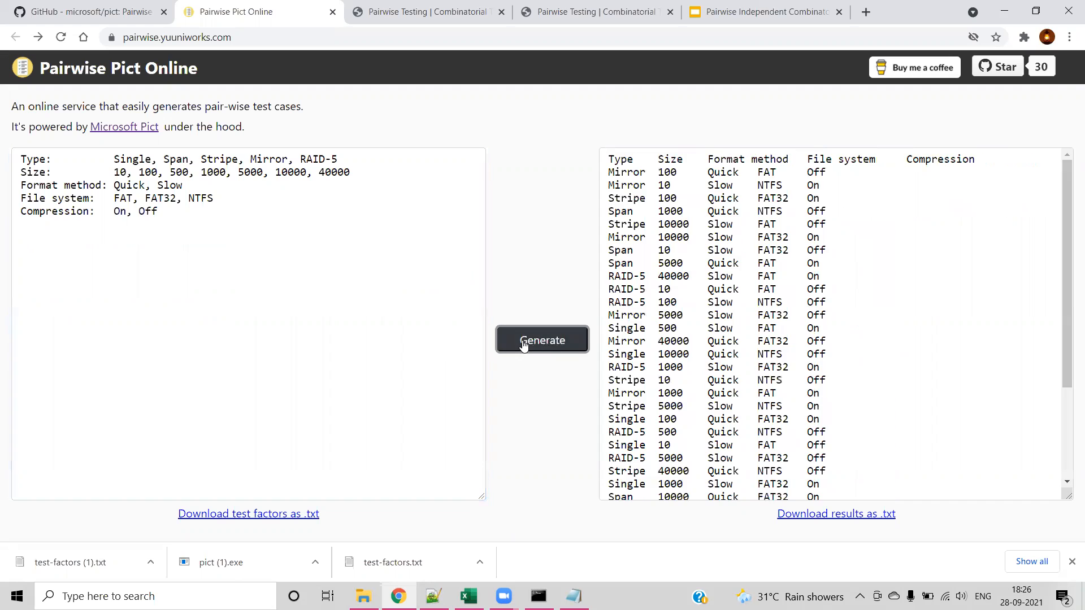
scroll(down, 3)
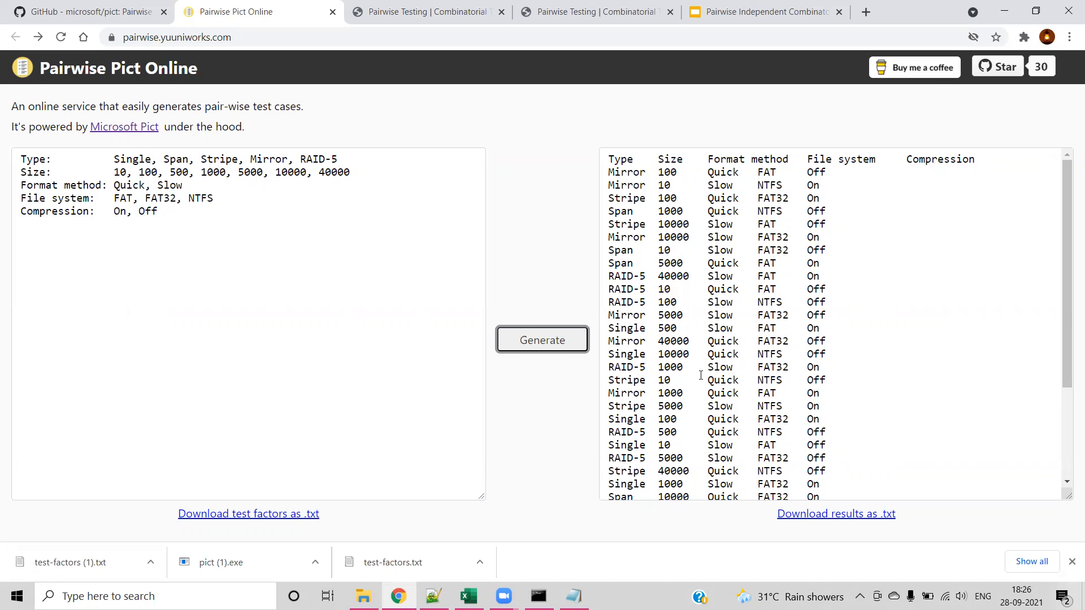
mouse_move(806, 404)
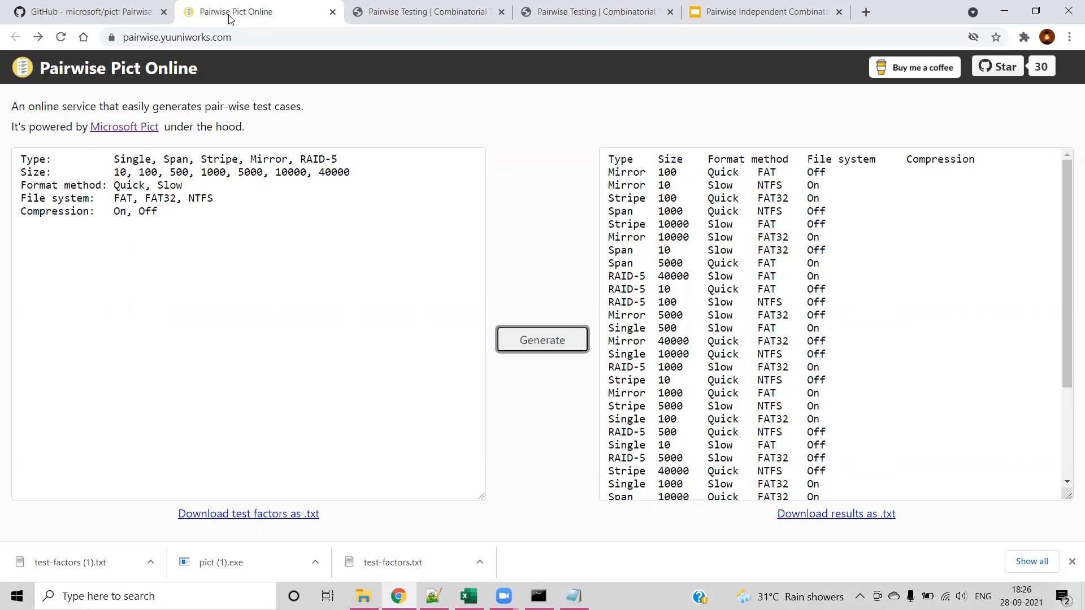
- Return to the PICT GitHub README's More information section with the pict.exe link
click(82, 11)
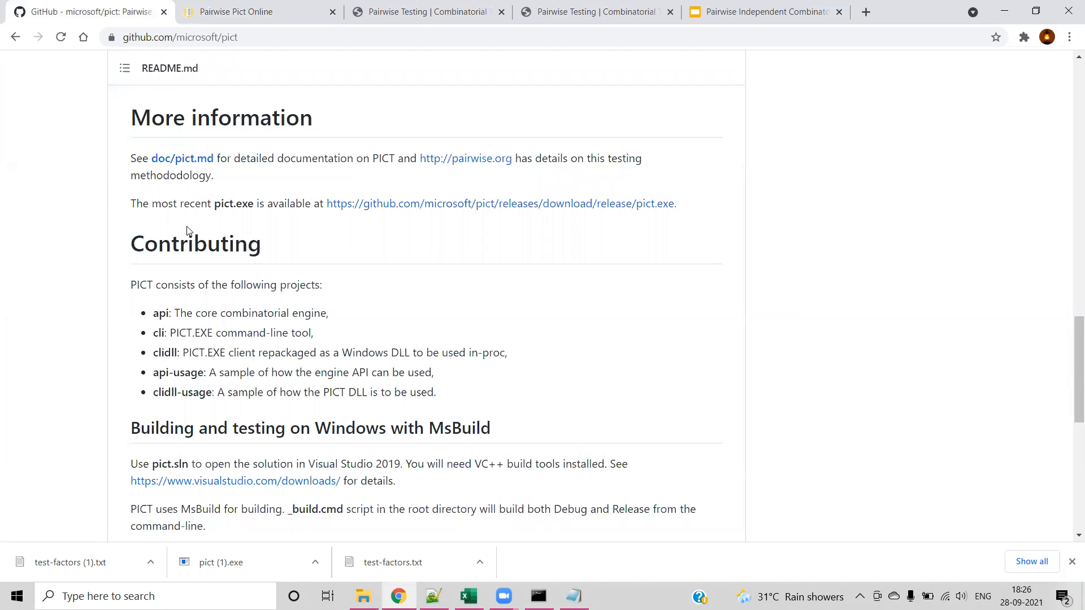
mouse_move(187, 346)
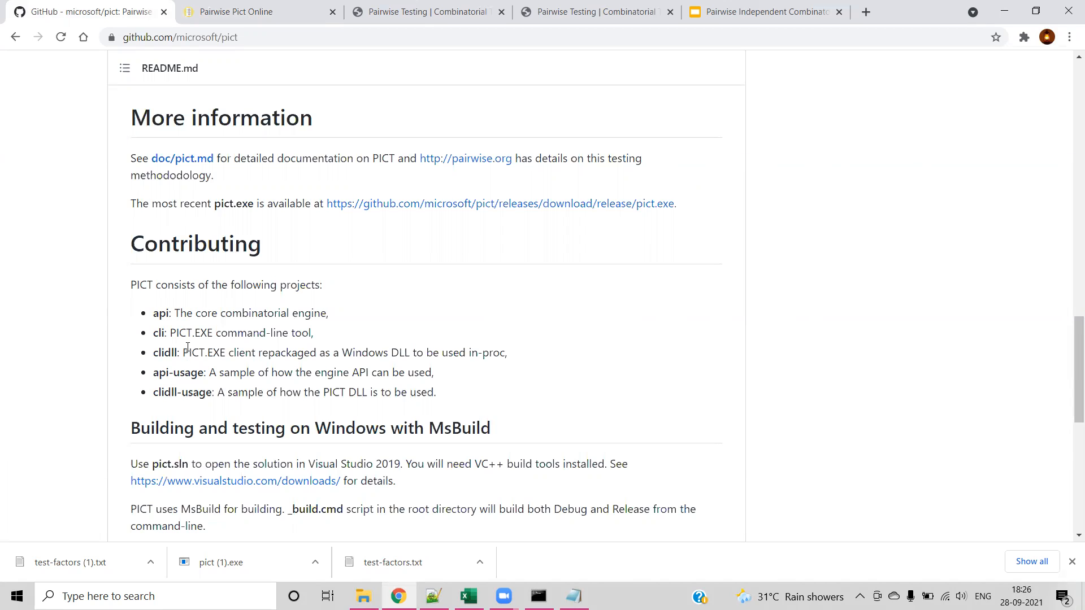
mouse_move(426, 204)
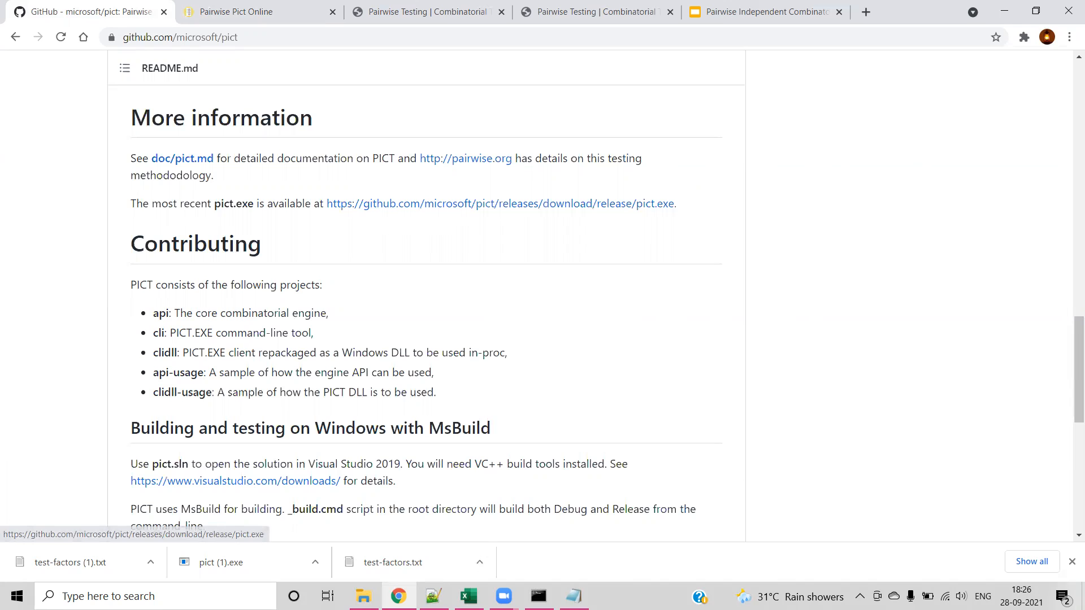
- In a Downloads command prompt, check test-factors.txt and run pict test-factors.txt
click(363, 596)
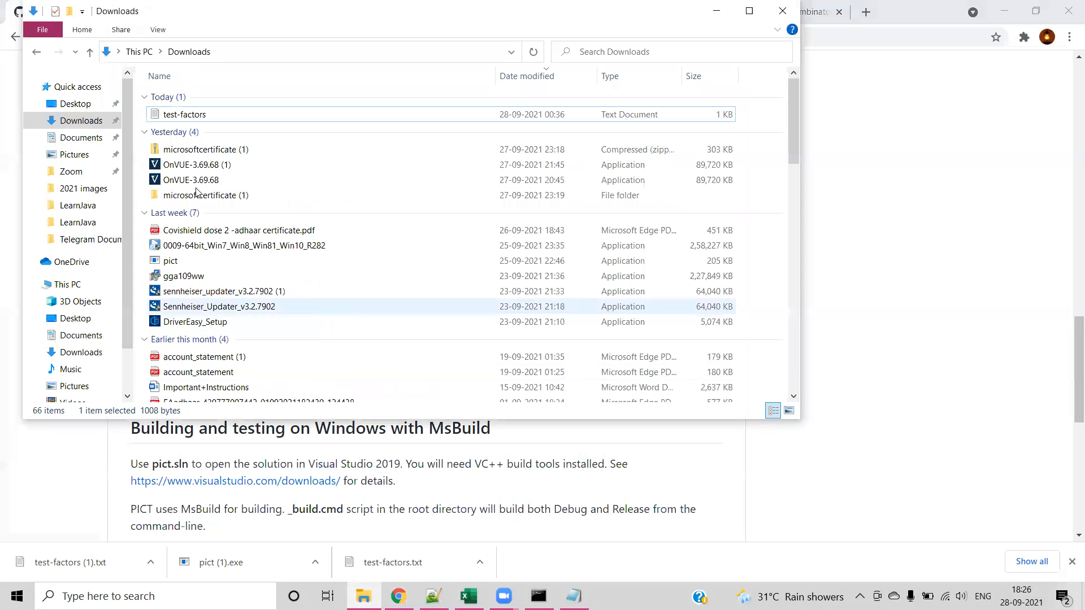
click(170, 261)
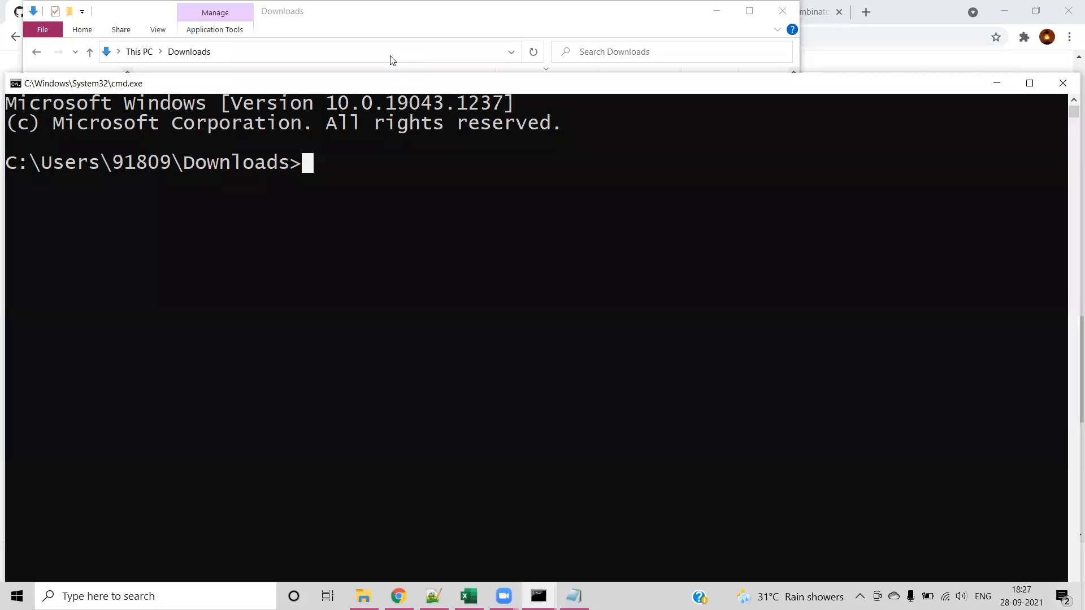
text(pict)
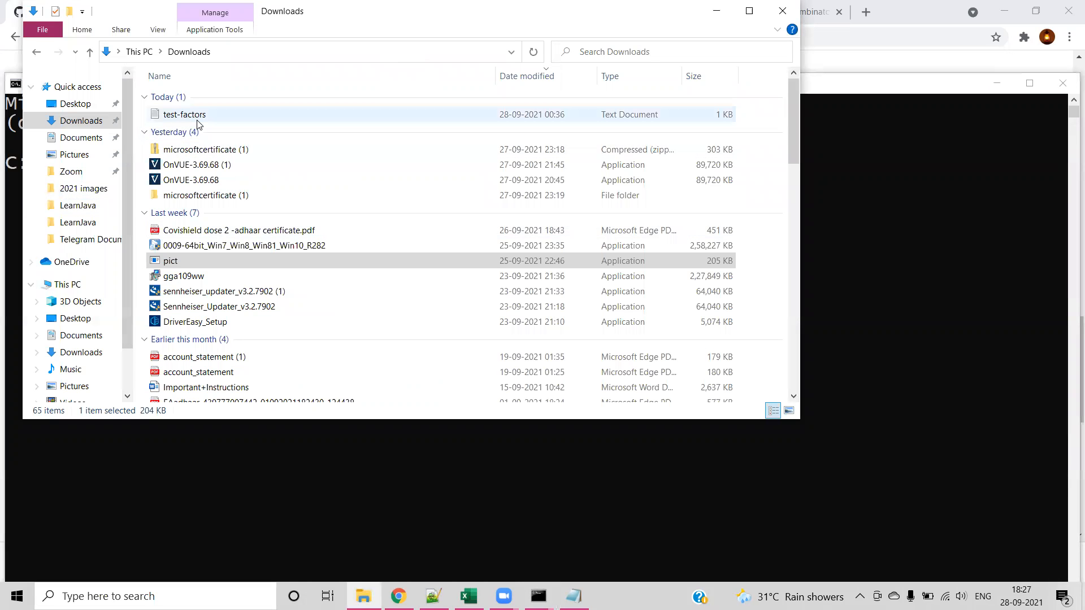
double_click(184, 114)
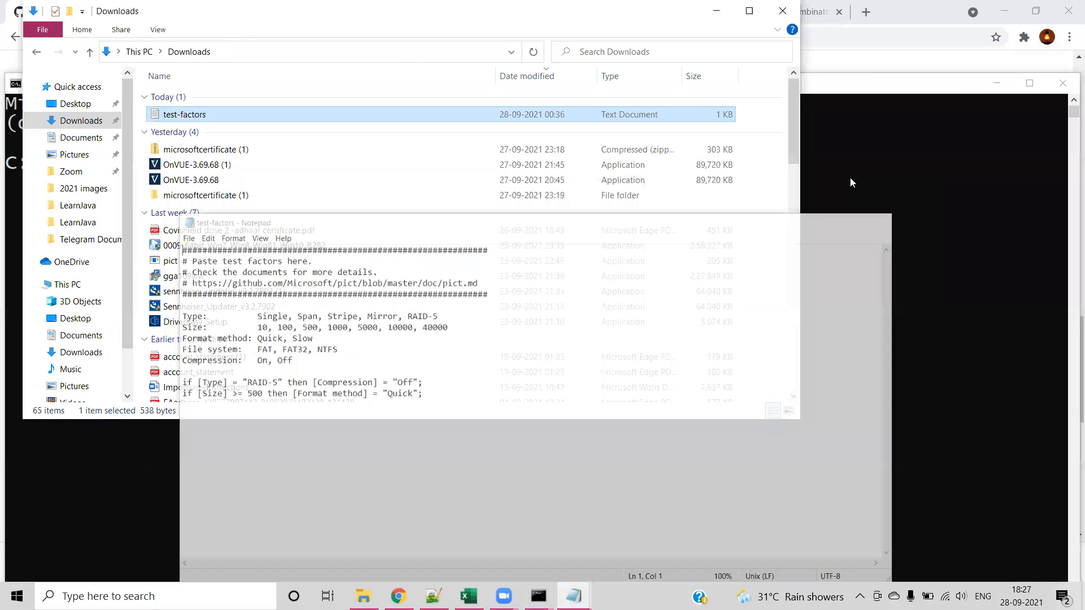
click(538, 596)
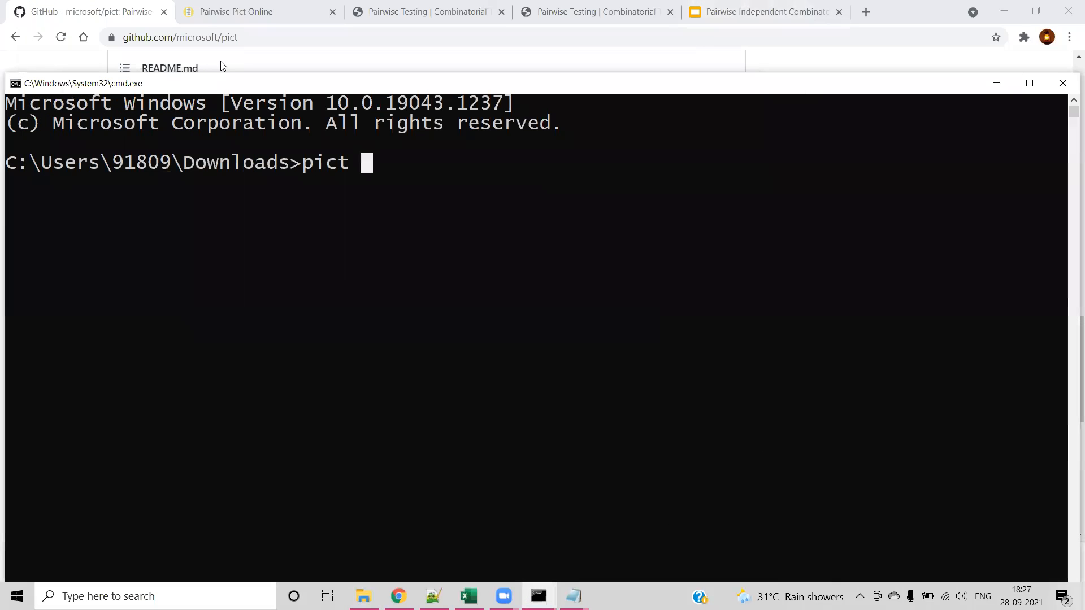
click(260, 11)
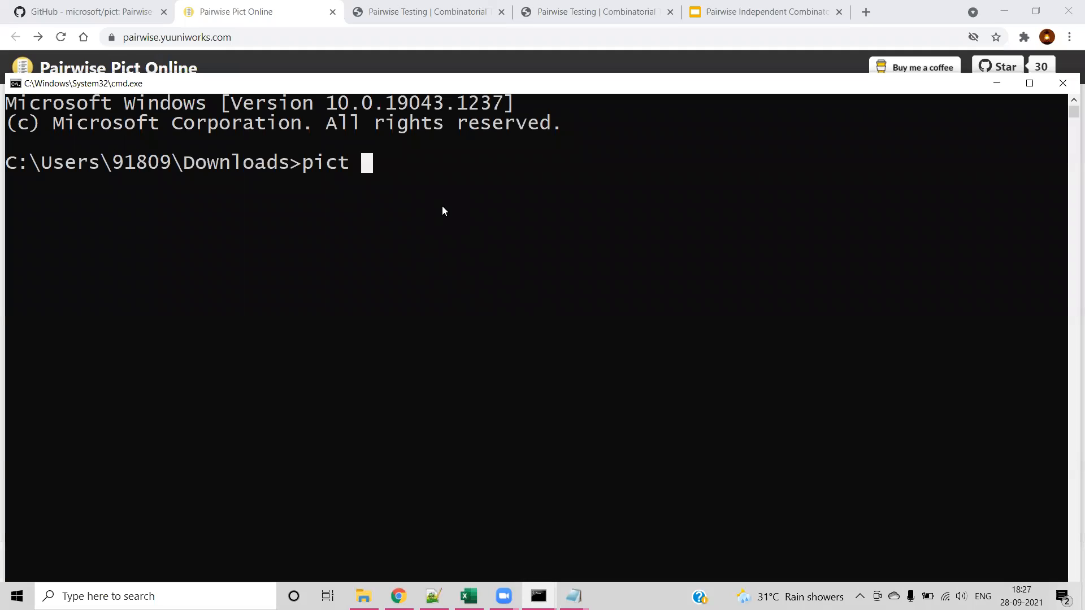
text(test-factors.txt)
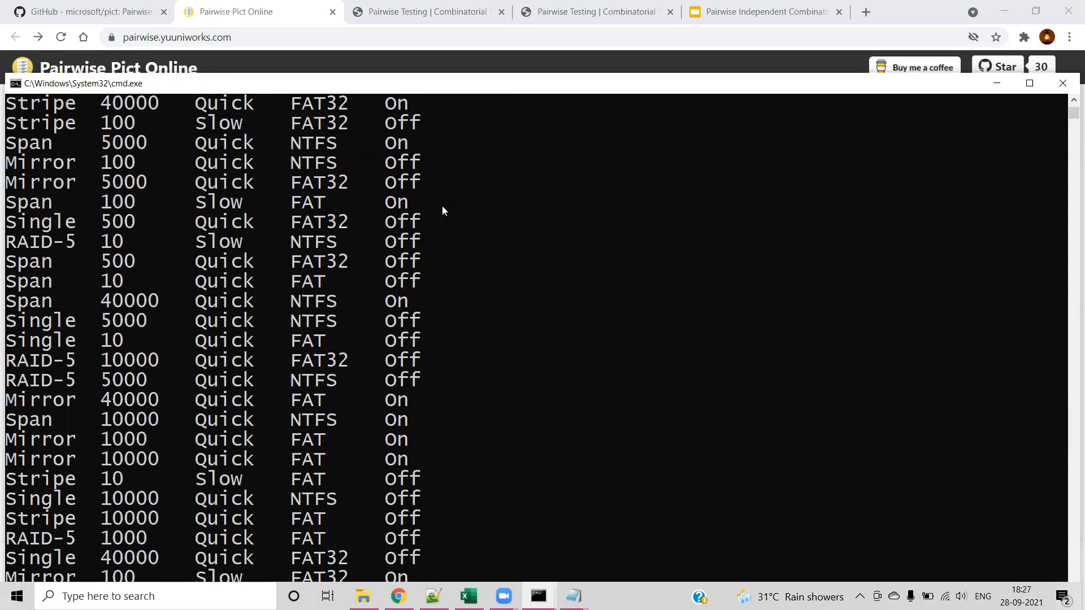
scroll(down, 3)
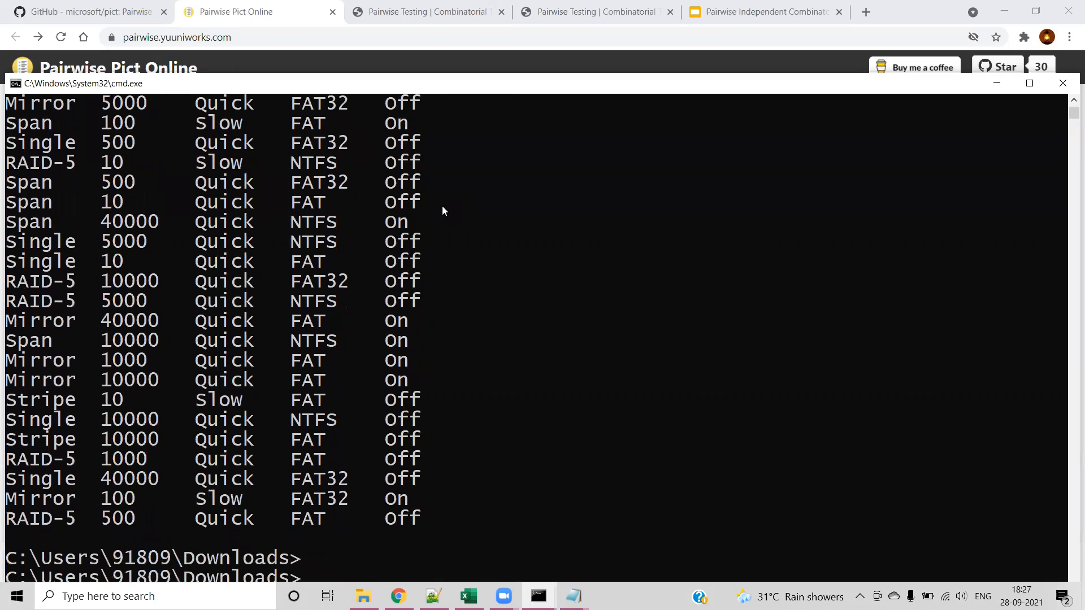
- Clear the console and run pict test-factors.txt > result.txt to save the combinations
text(cls)
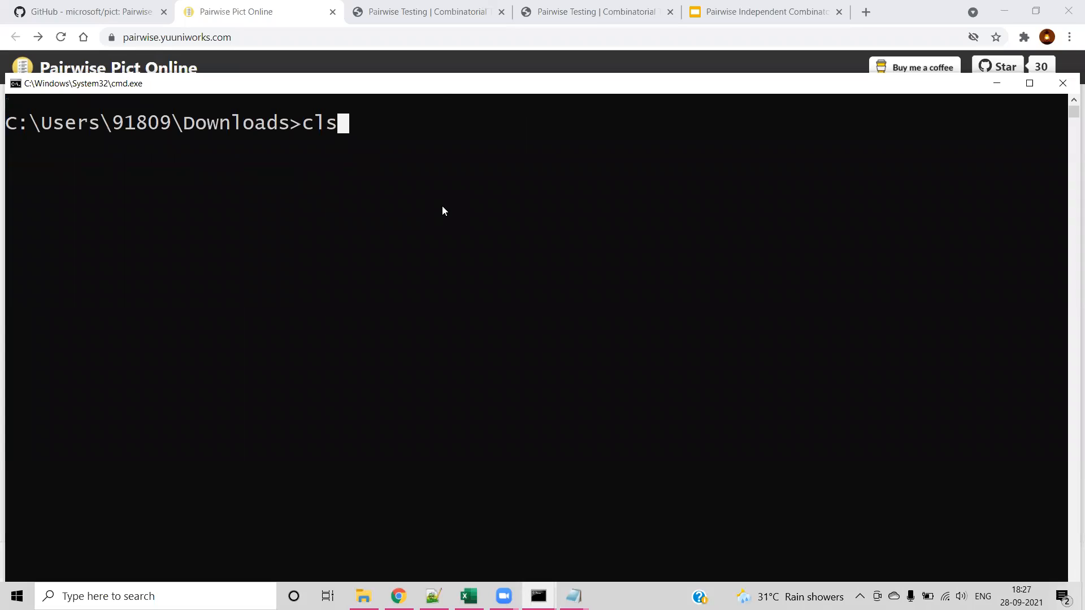
text(pict test-factors.txt)
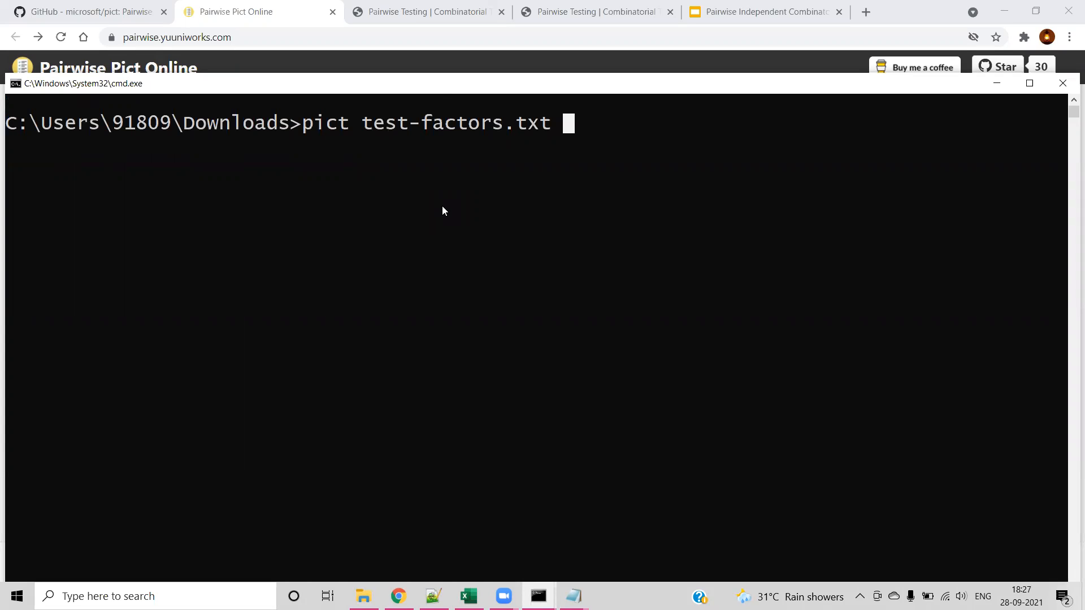
text(>)
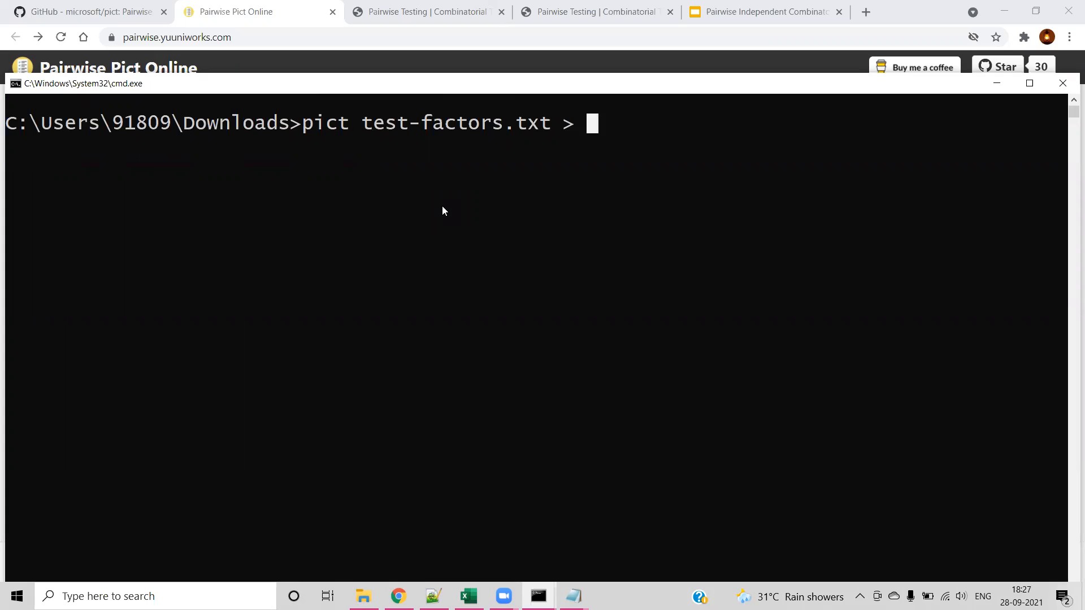
text(result)
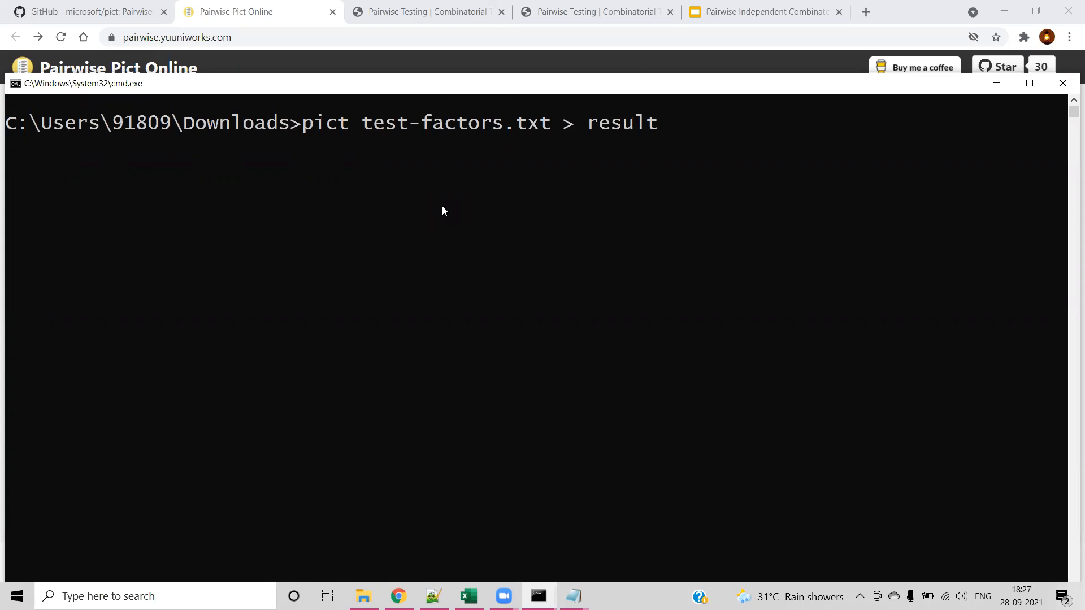
key(Return)
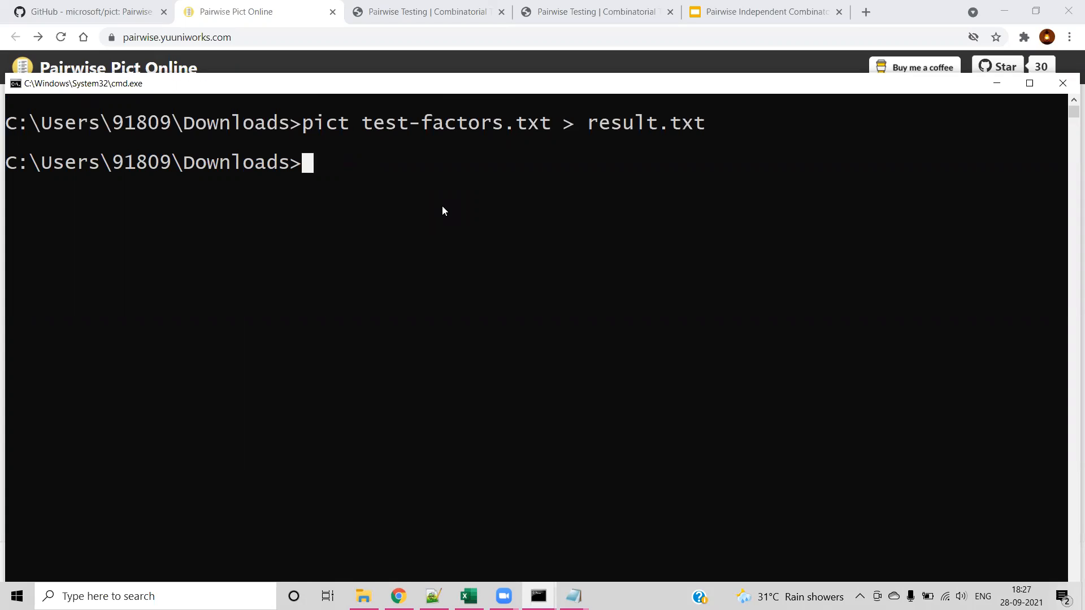
- Review result.txt's generated partition combinations in Notepad, then close it
click(362, 595)
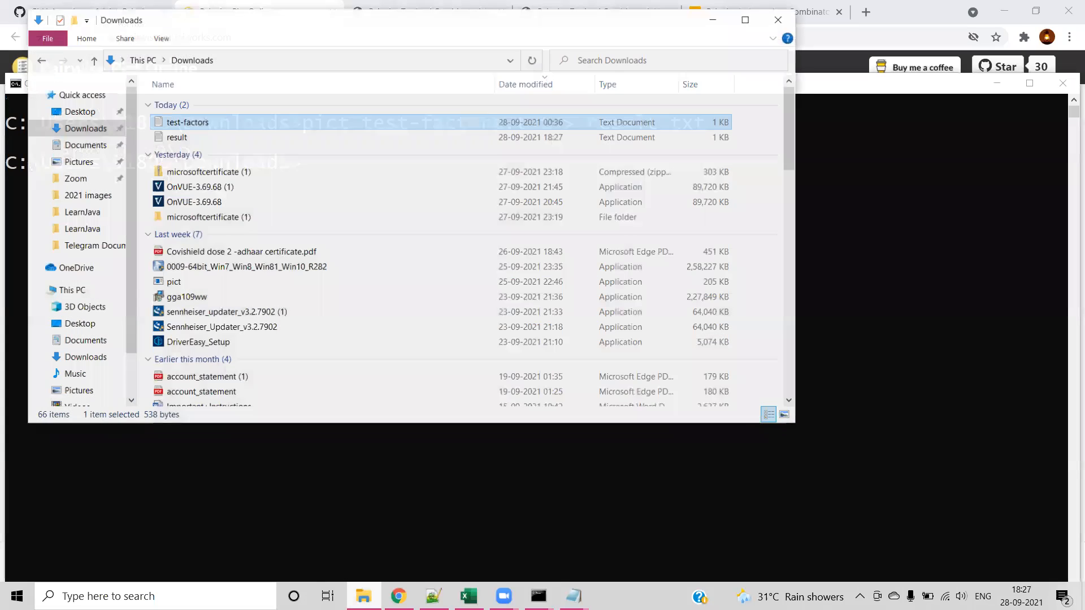
double_click(176, 136)
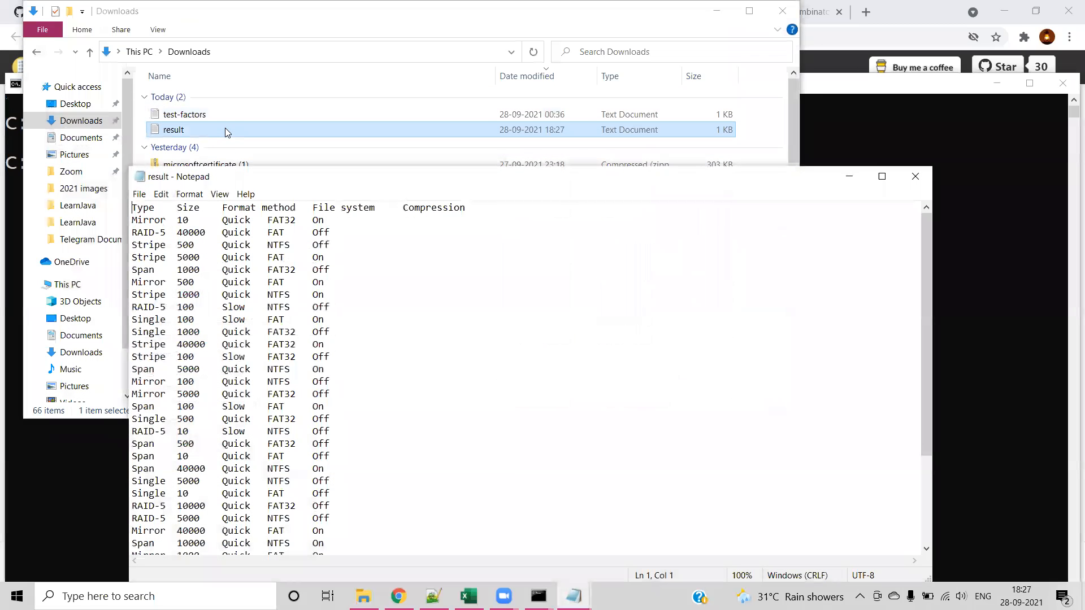
click(360, 335)
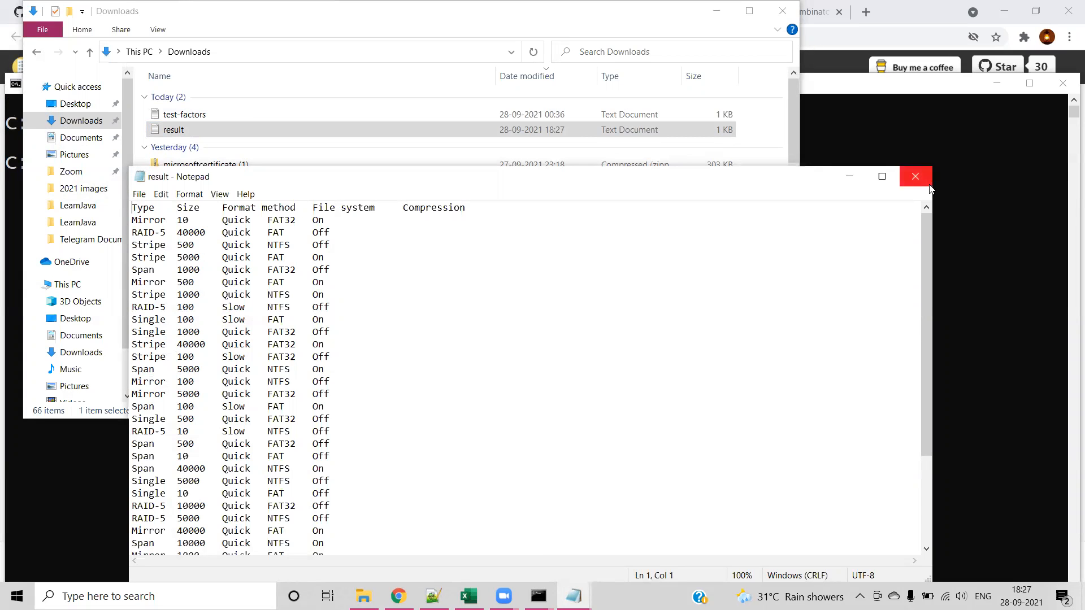
click(915, 176)
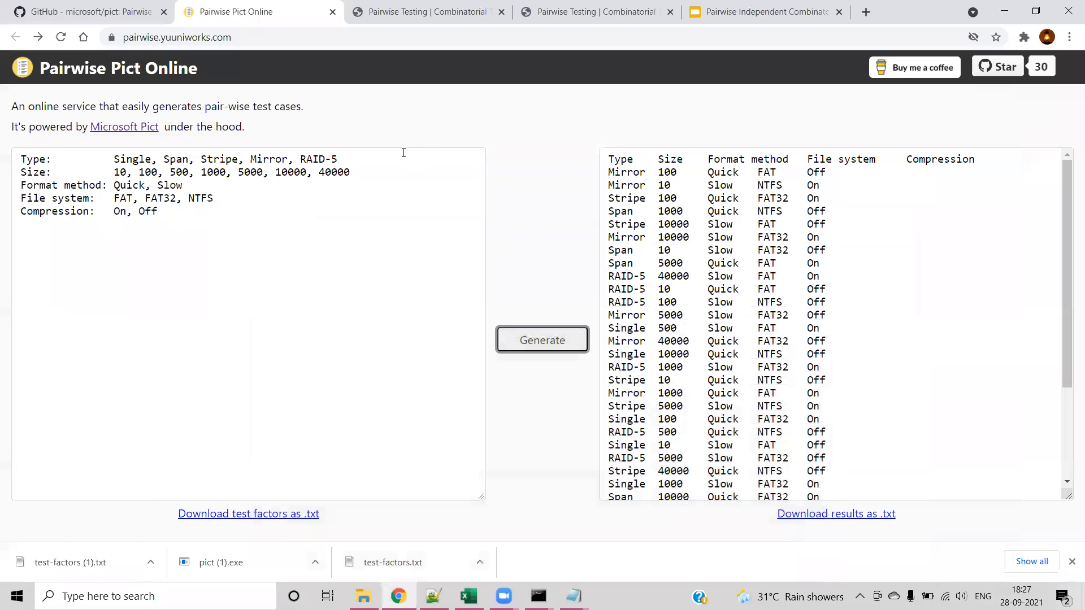
- Paste the $Result line and if/then/else constraints beneath the test factors
click(217, 215)
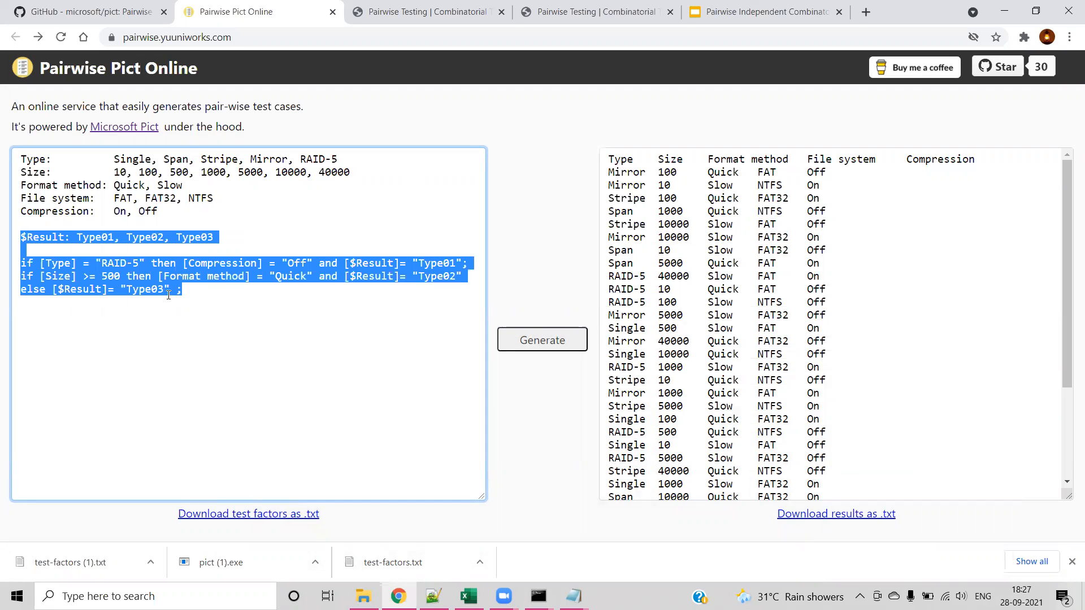
click(104, 297)
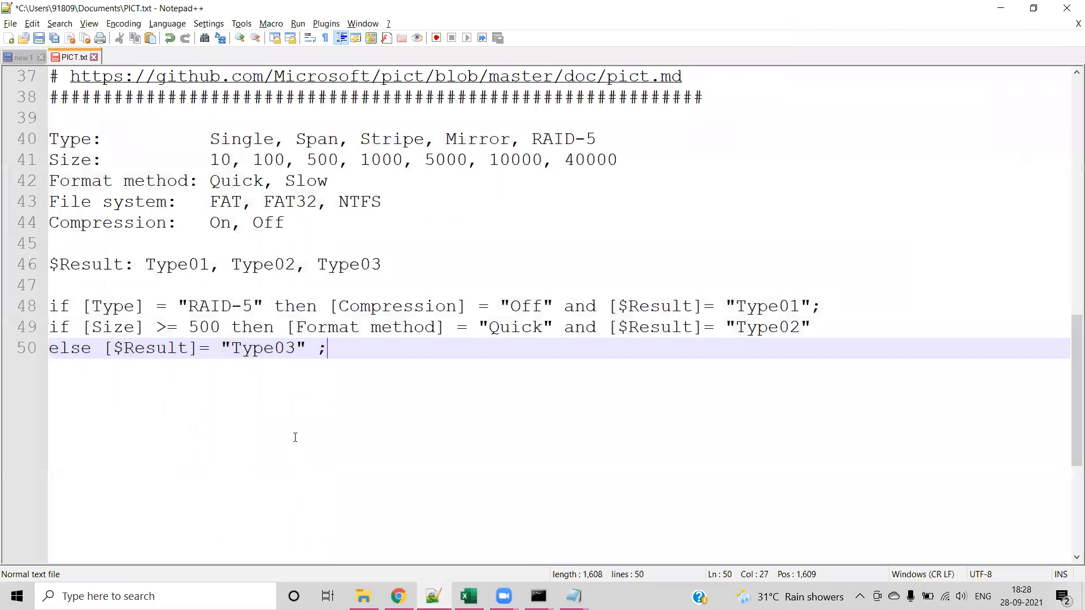
- Scroll PICT.txt in Notepad++ to show the file-system limit constraints and $Result parameter rules
scroll(up, 3)
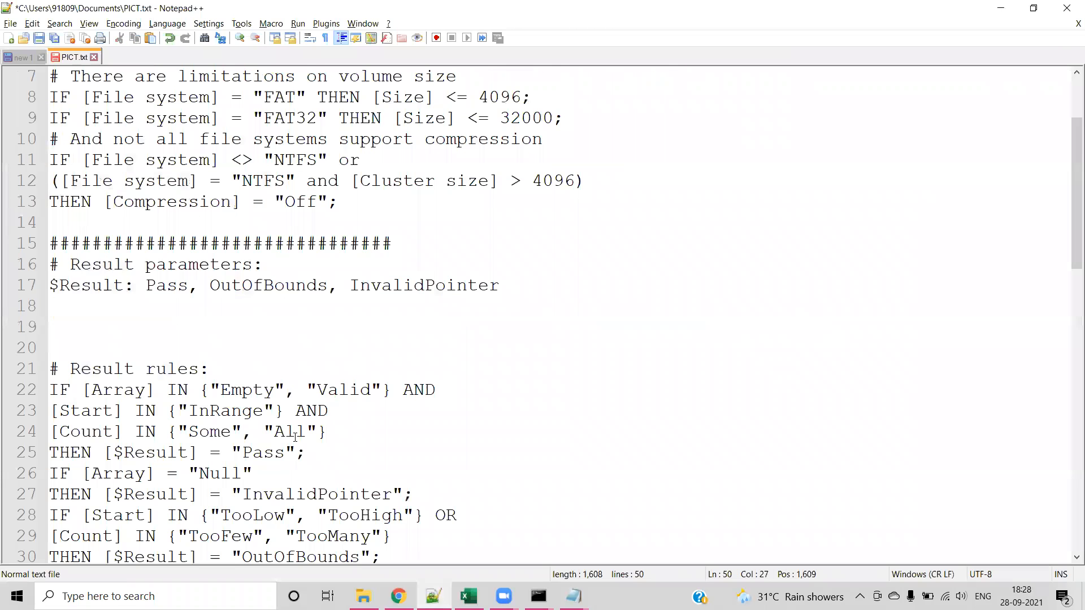
scroll(up, 3)
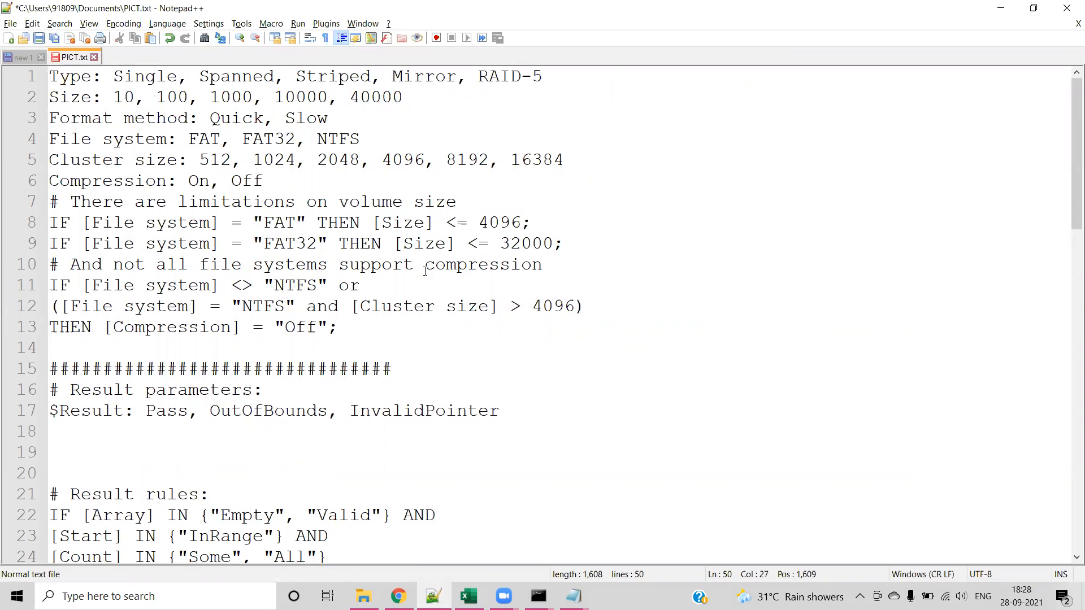
scroll(down, 3)
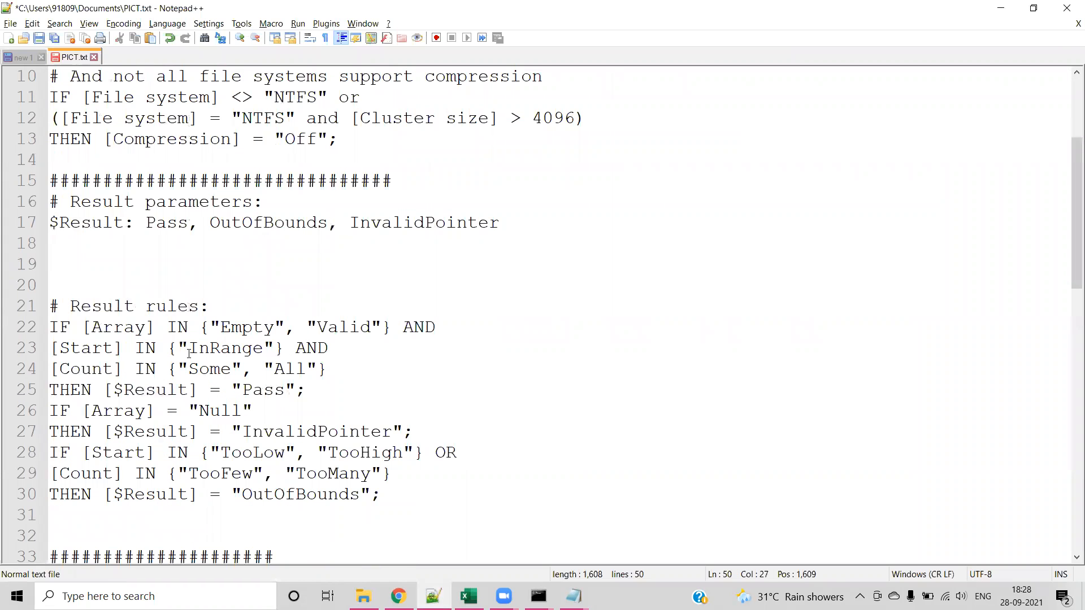